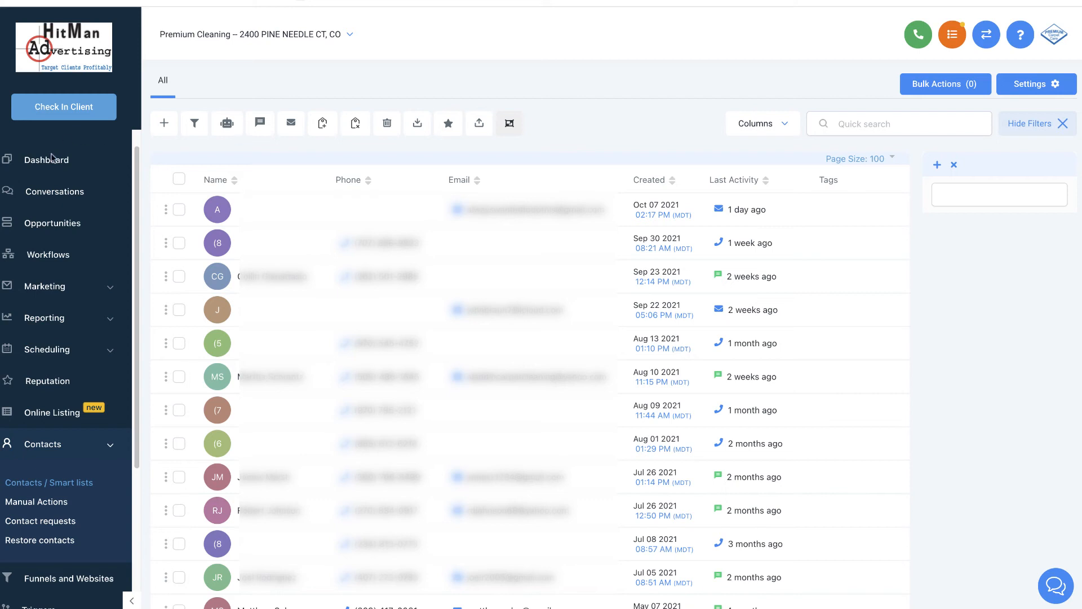
Step: Check the dashboard overview and return to the HighLevel contacts list
{"action": "left_click", "coordinate": [47, 160]}
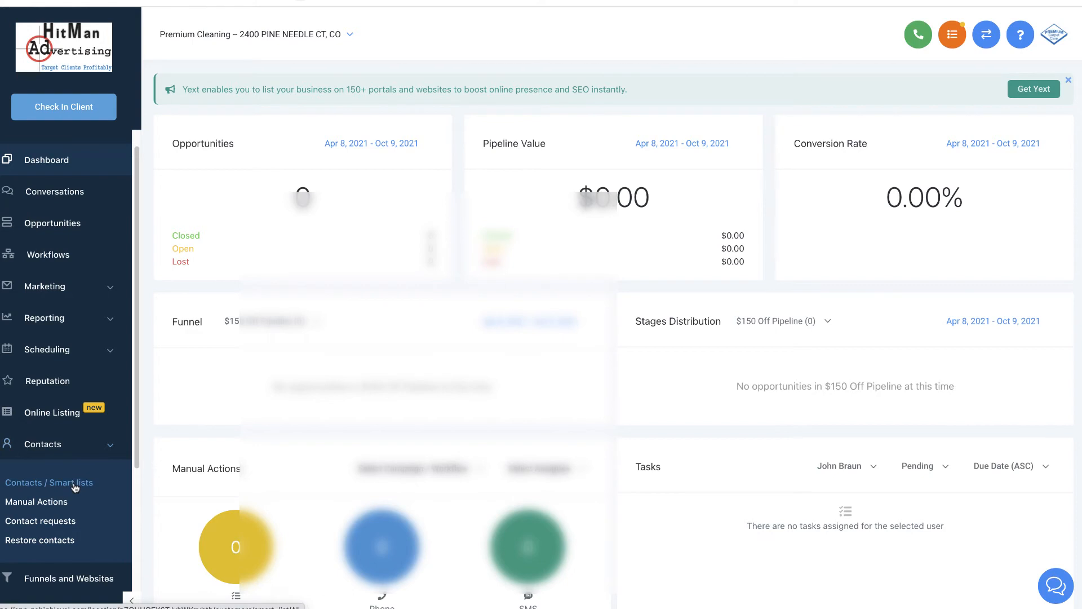
{"action": "left_click", "coordinate": [50, 483]}
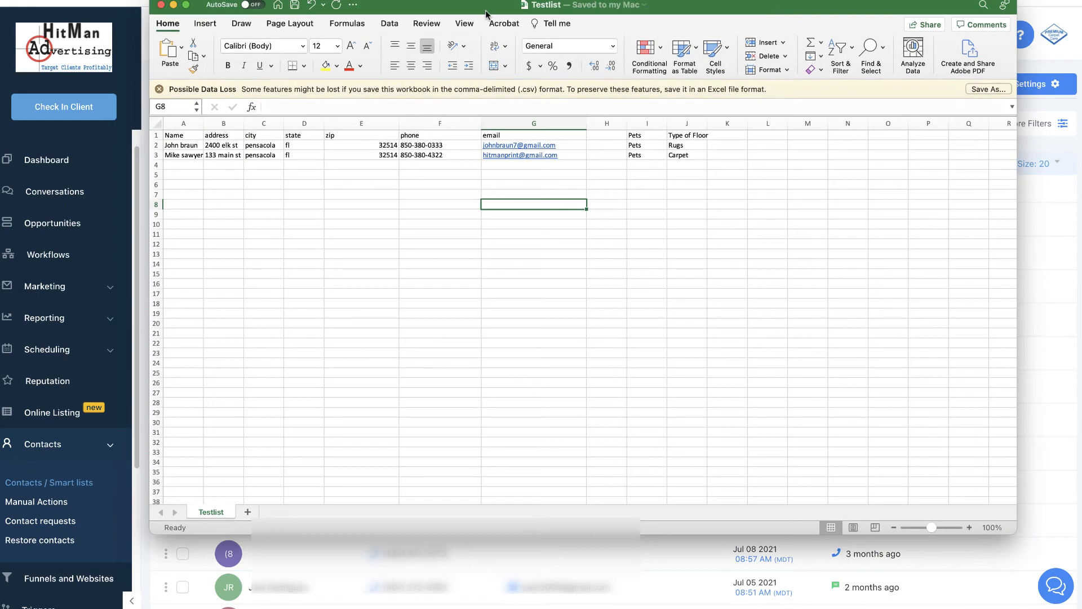
{"action": "mouse_move", "coordinate": [180, 175]}
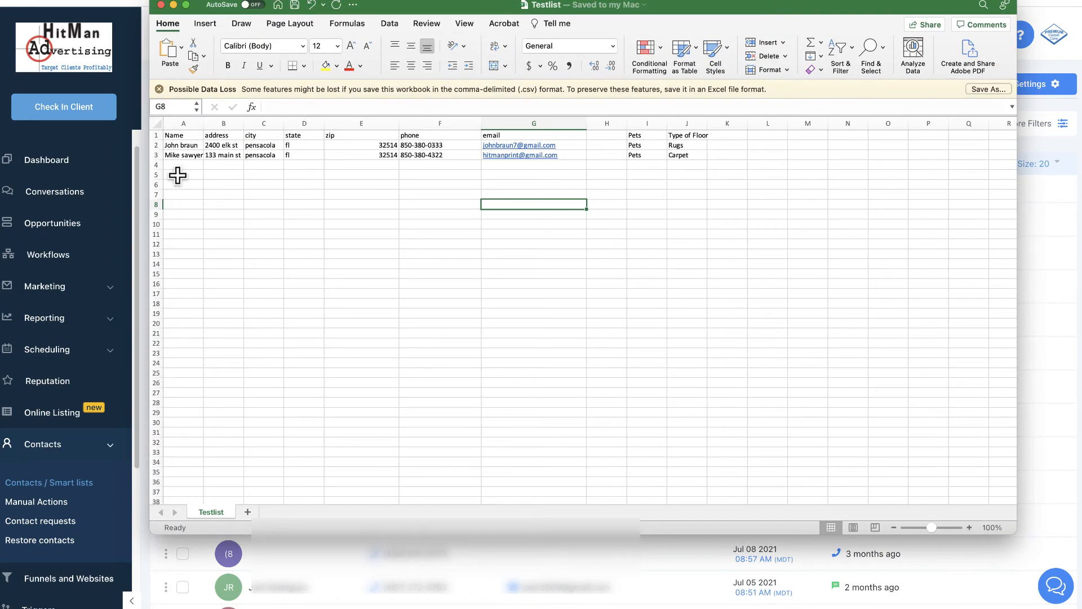
{"action": "mouse_move", "coordinate": [169, 168]}
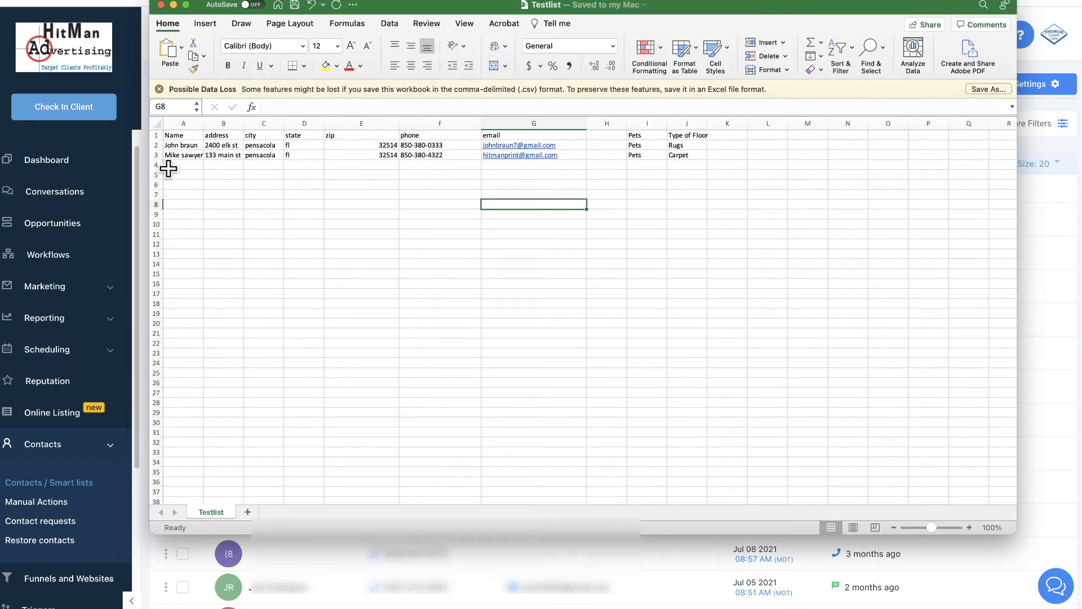
Step: Widen the Name and address columns in the Testlist sheet so entries show in full
{"action": "left_click", "coordinate": [304, 194]}
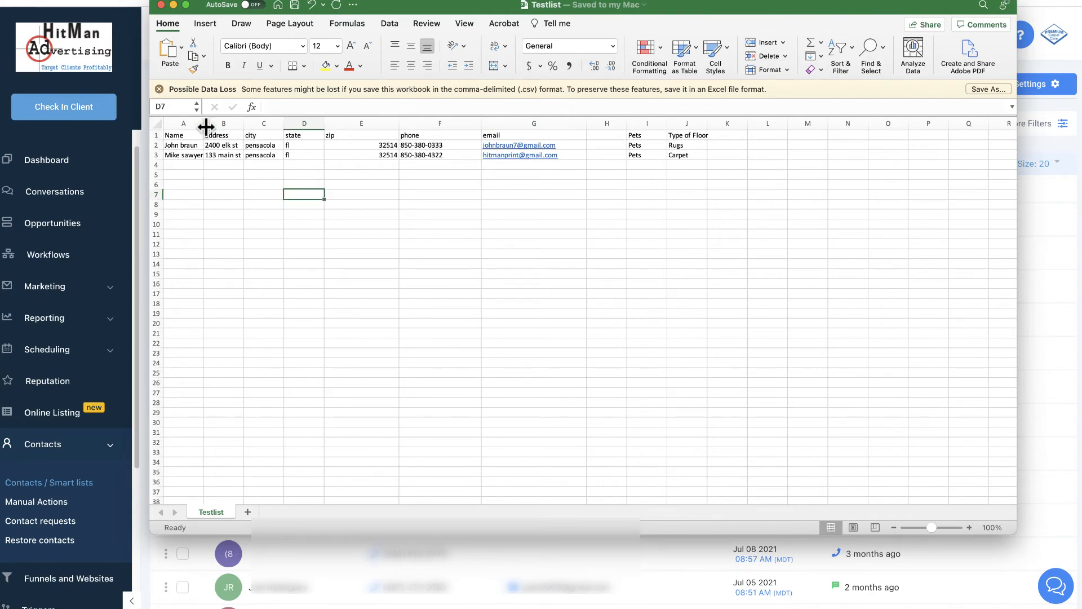
{"action": "left_click_drag", "start_coordinate": [207, 124], "coordinate": [266, 125]}
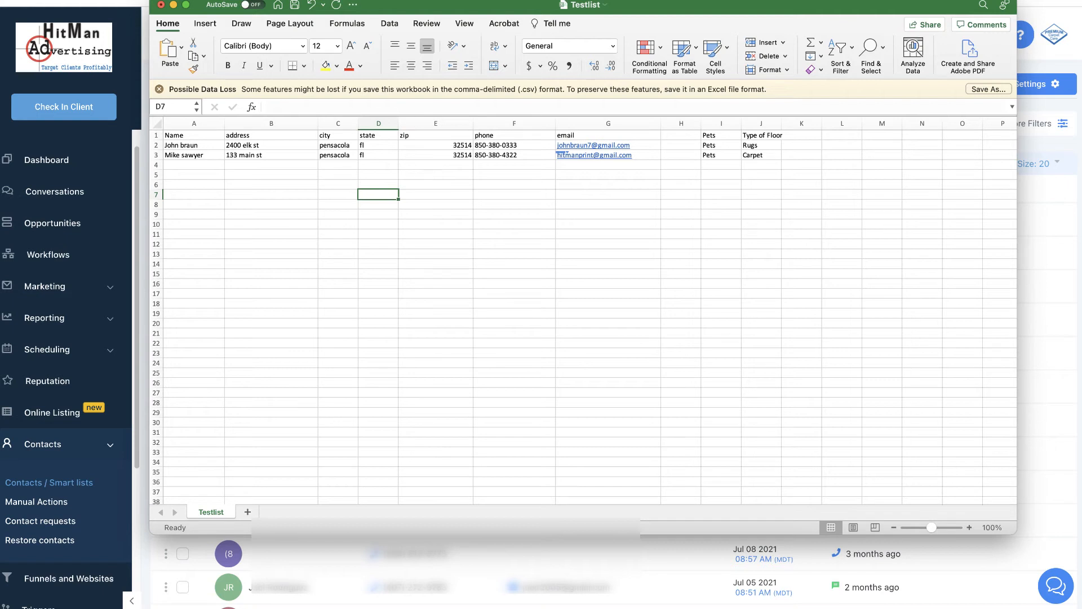
{"action": "left_click", "coordinate": [435, 165]}
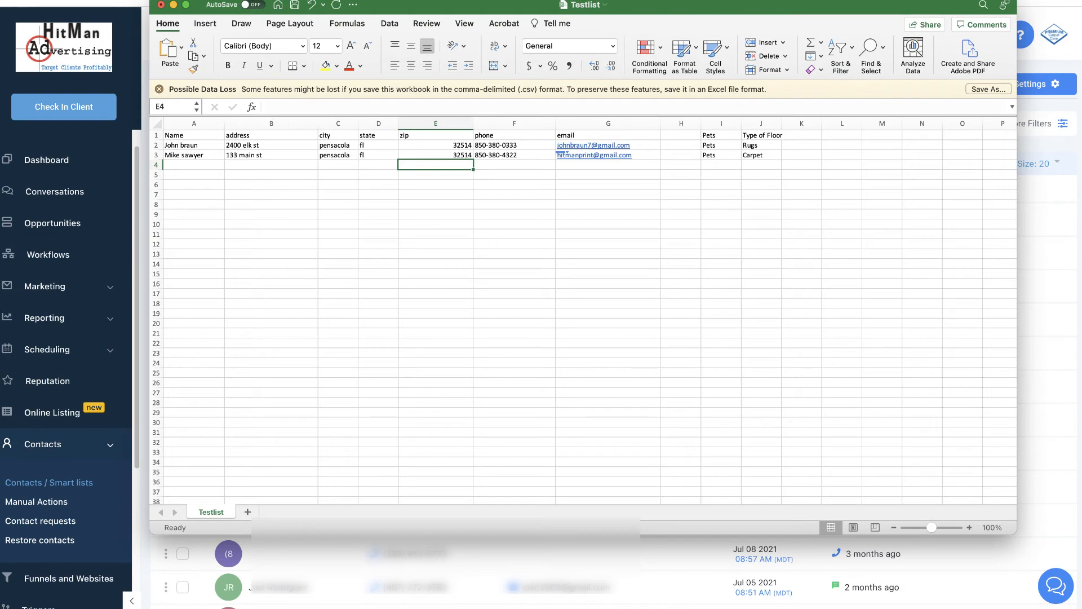
Step: Save the sheet as CSV in Downloads, replacing the existing Testlist.csv
{"action": "left_click", "coordinate": [158, 5]}
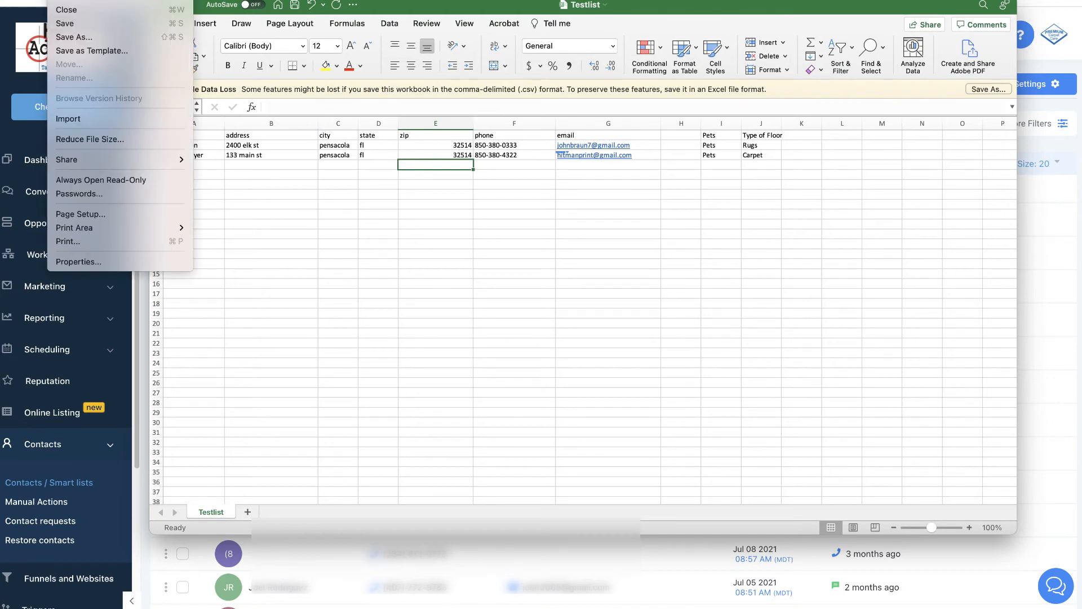
{"action": "mouse_move", "coordinate": [73, 37]}
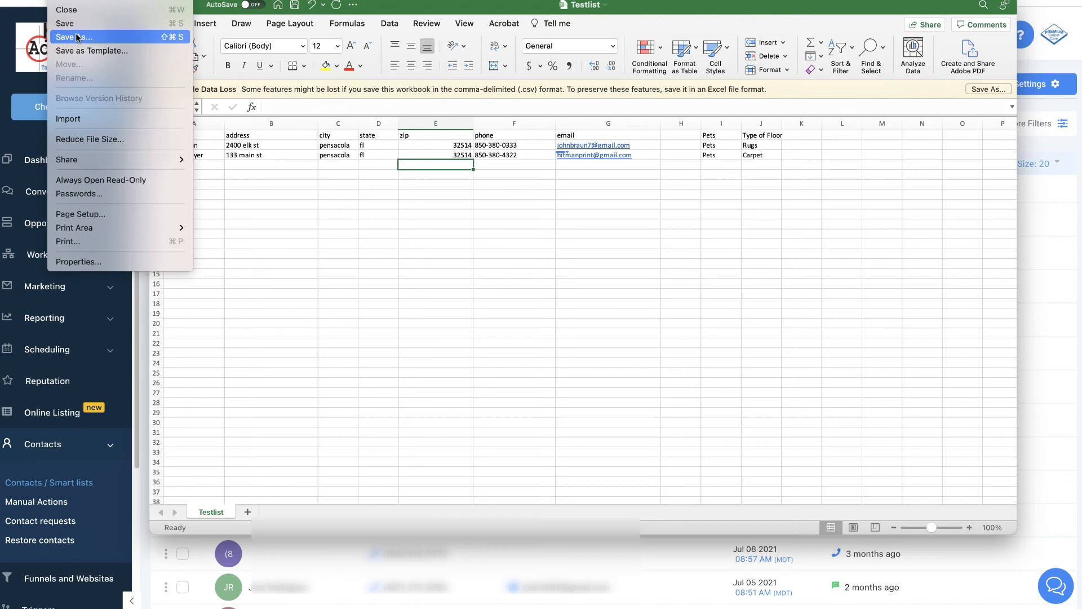
{"action": "left_click", "coordinate": [75, 37]}
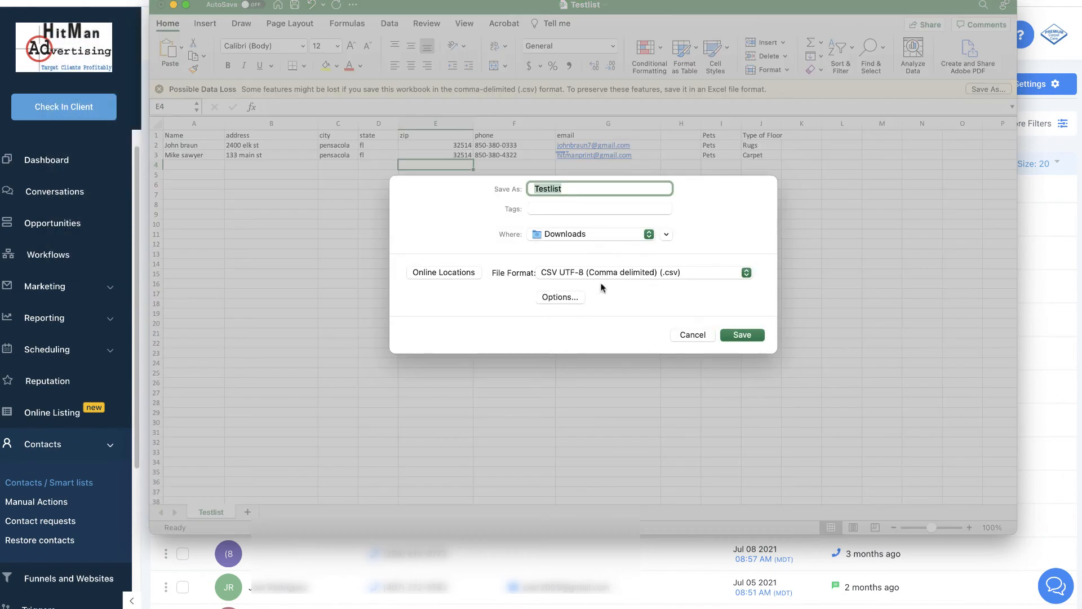
{"action": "left_click", "coordinate": [747, 271]}
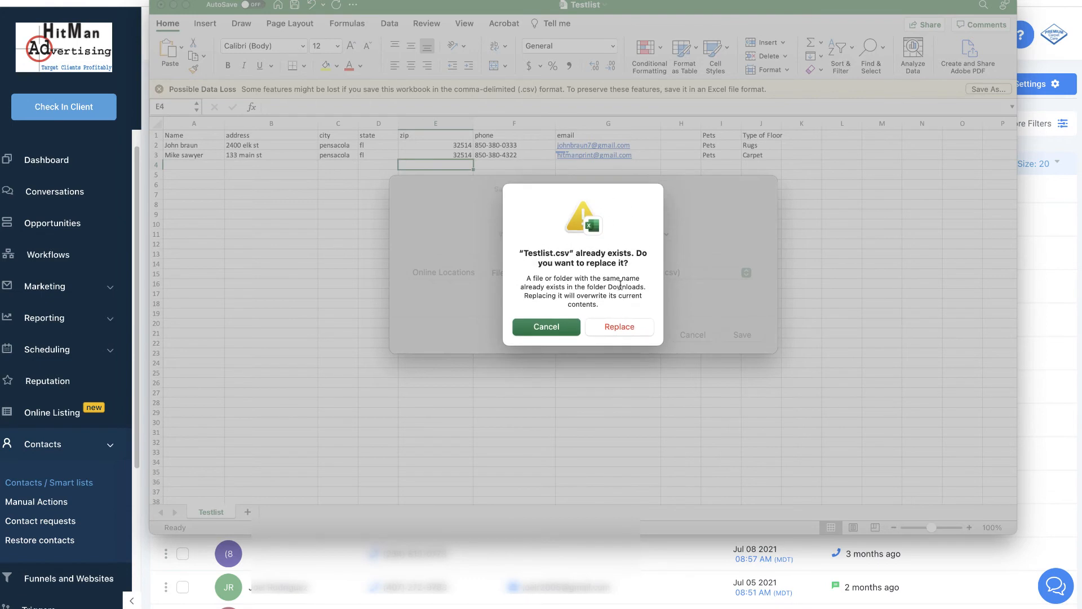
{"action": "left_click", "coordinate": [620, 327]}
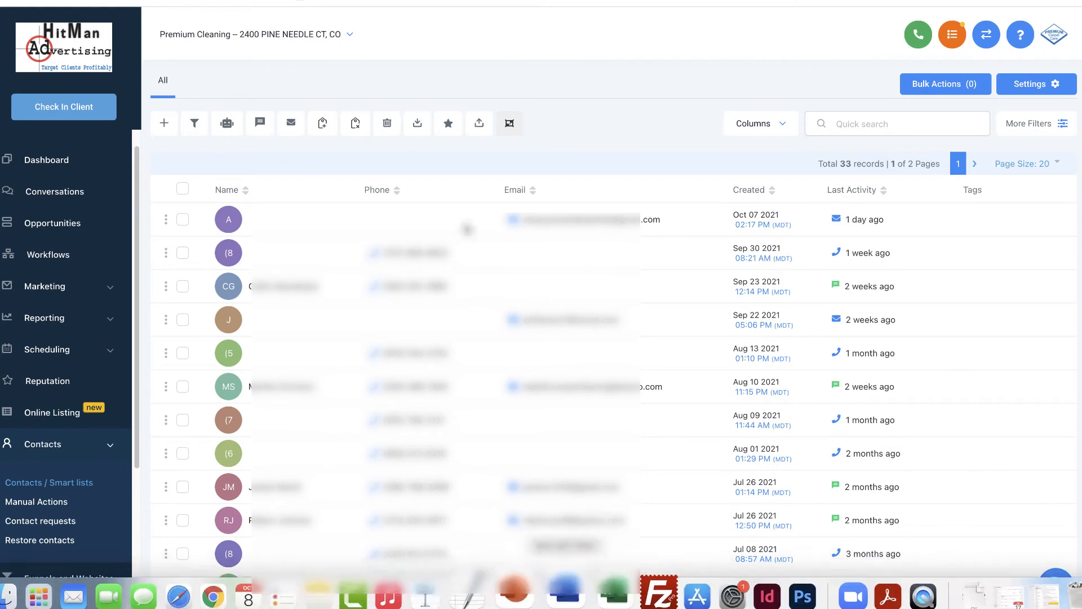
{"action": "mouse_move", "coordinate": [478, 123]}
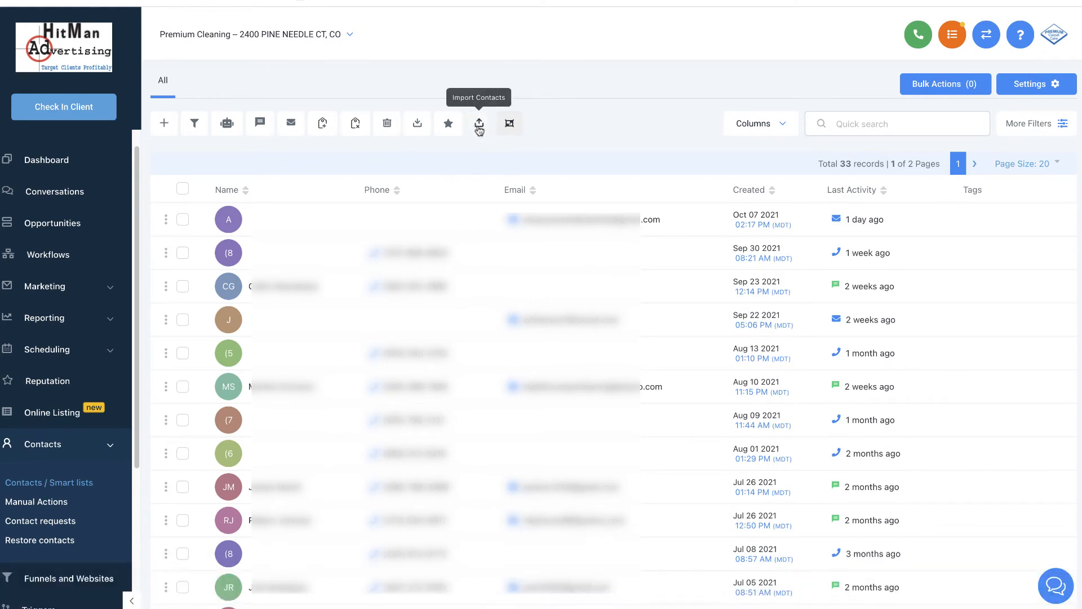
Step: Start a contact import and upload Testlist.csv from Downloads
{"action": "left_click", "coordinate": [480, 123]}
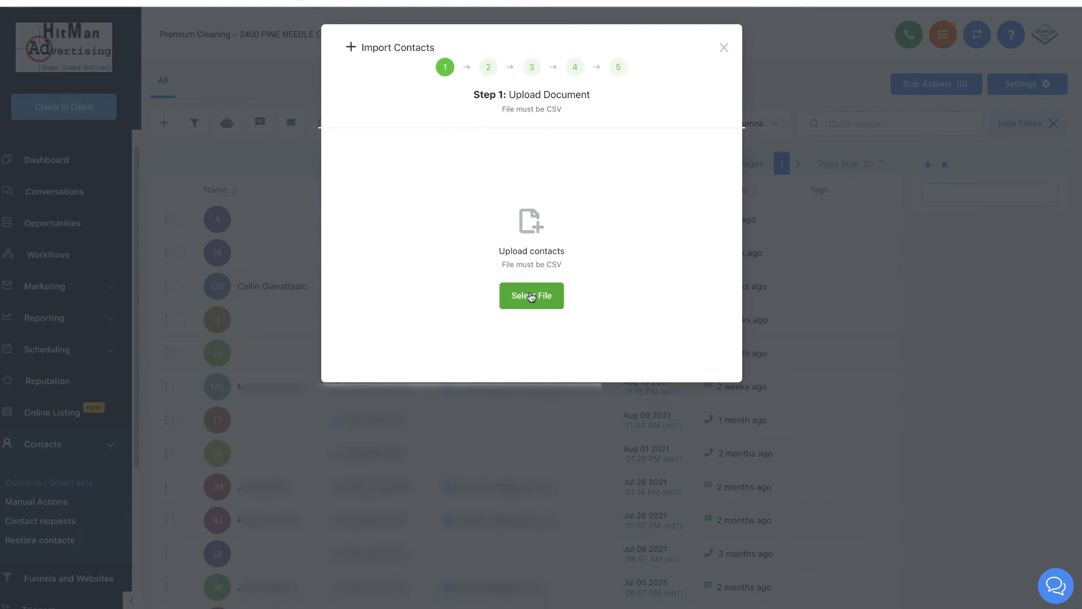
{"action": "left_click", "coordinate": [532, 296]}
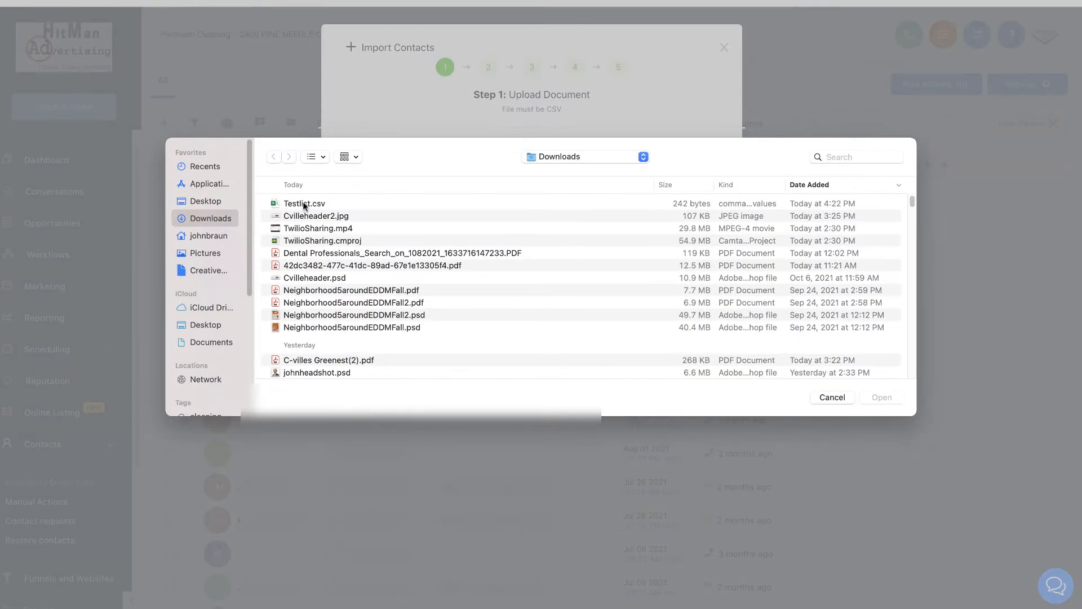
{"action": "double_click", "coordinate": [305, 203]}
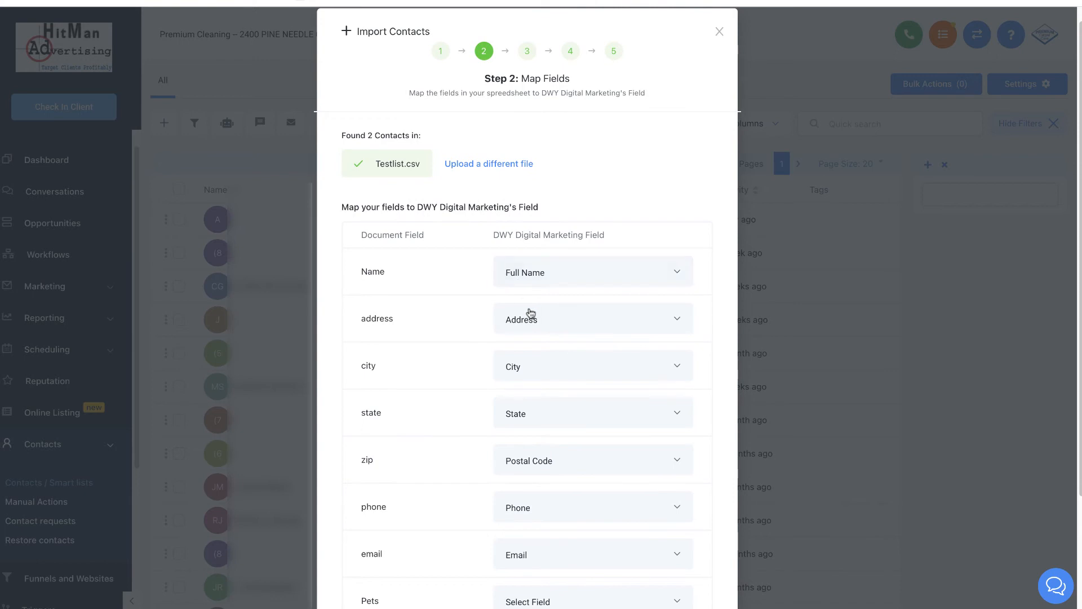
{"action": "mouse_move", "coordinate": [594, 582]}
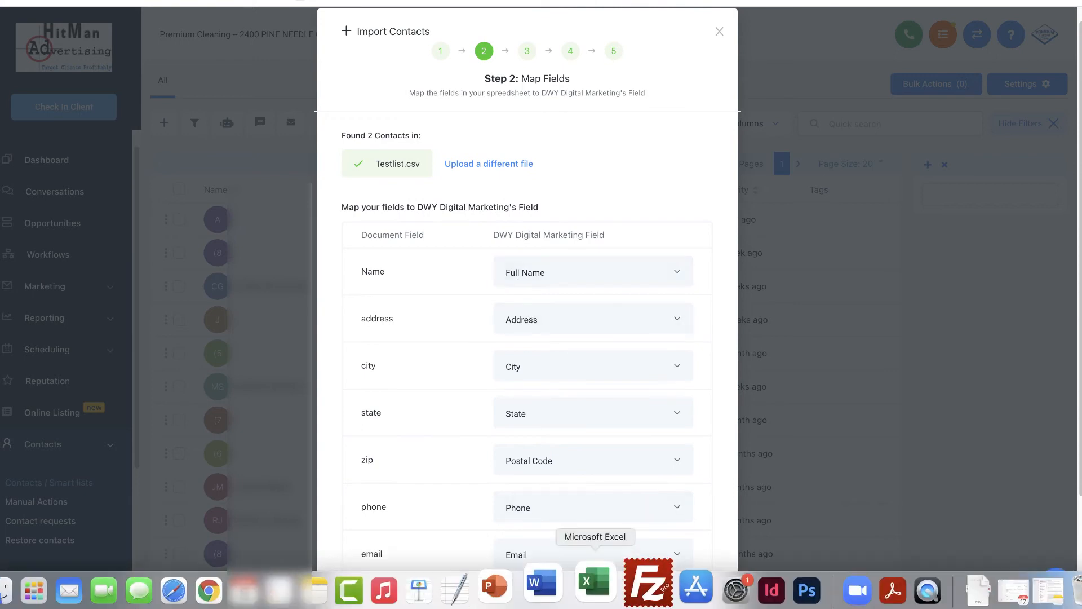
{"action": "left_click", "coordinate": [595, 585]}
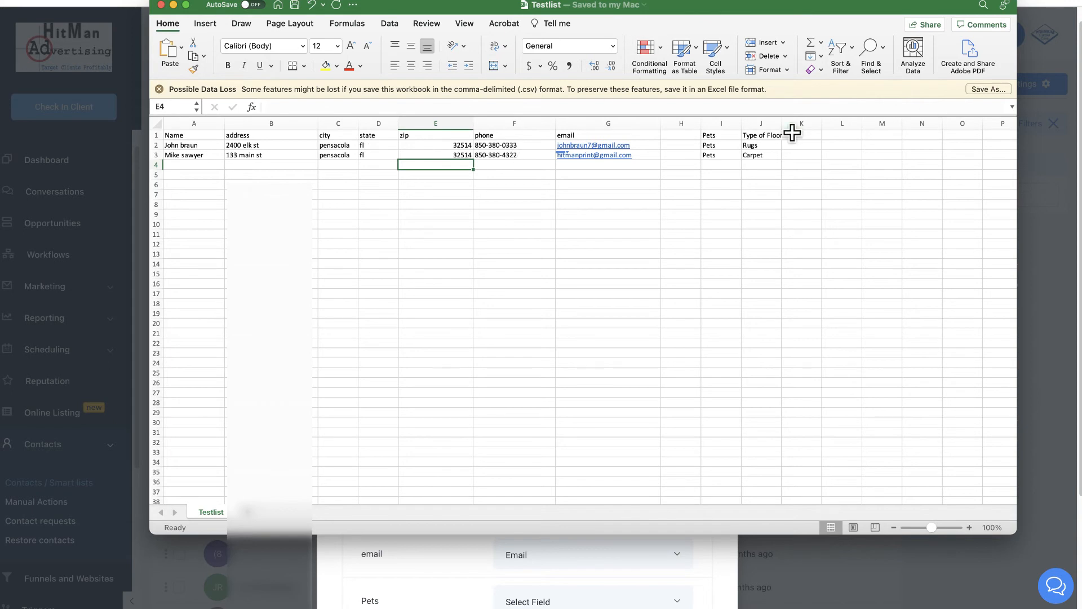
{"action": "mouse_move", "coordinate": [174, 142]}
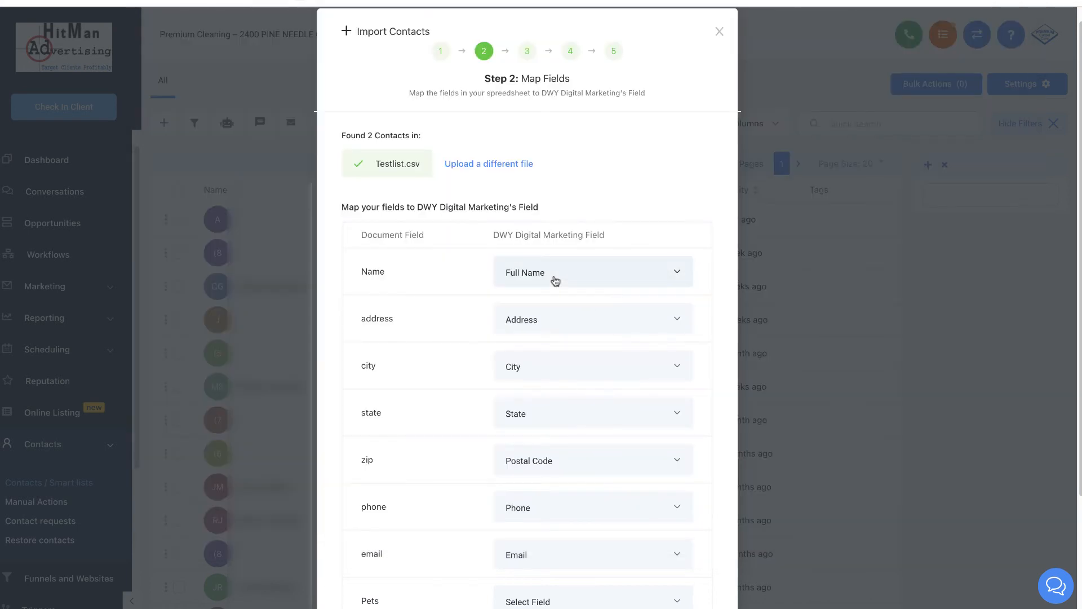
{"action": "mouse_move", "coordinate": [555, 279]}
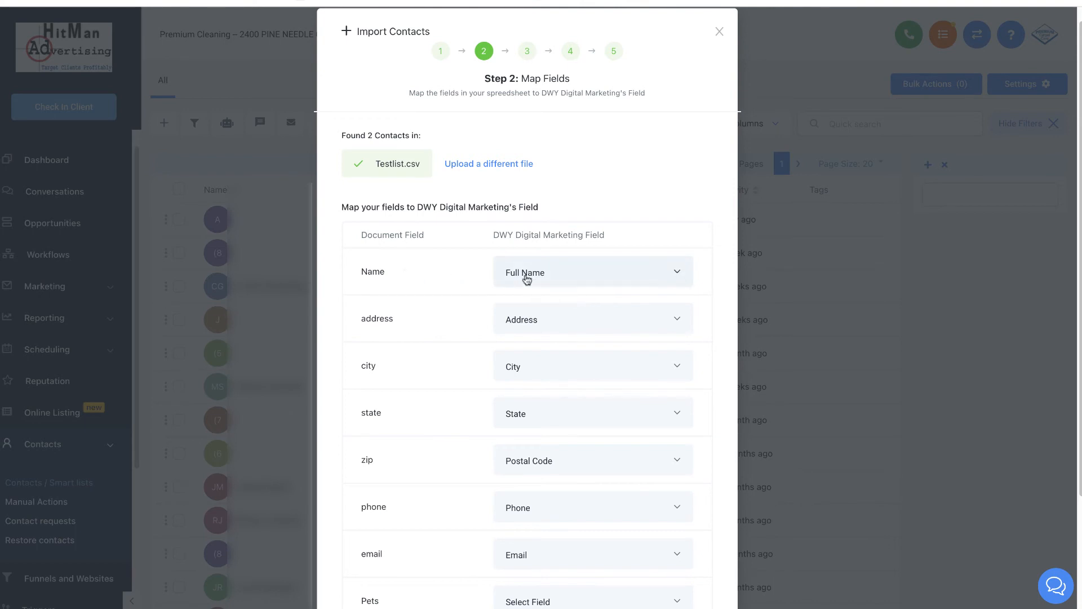
Step: Review the field choices for the Name column, keeping it mapped to Full Name
{"action": "left_click", "coordinate": [593, 272]}
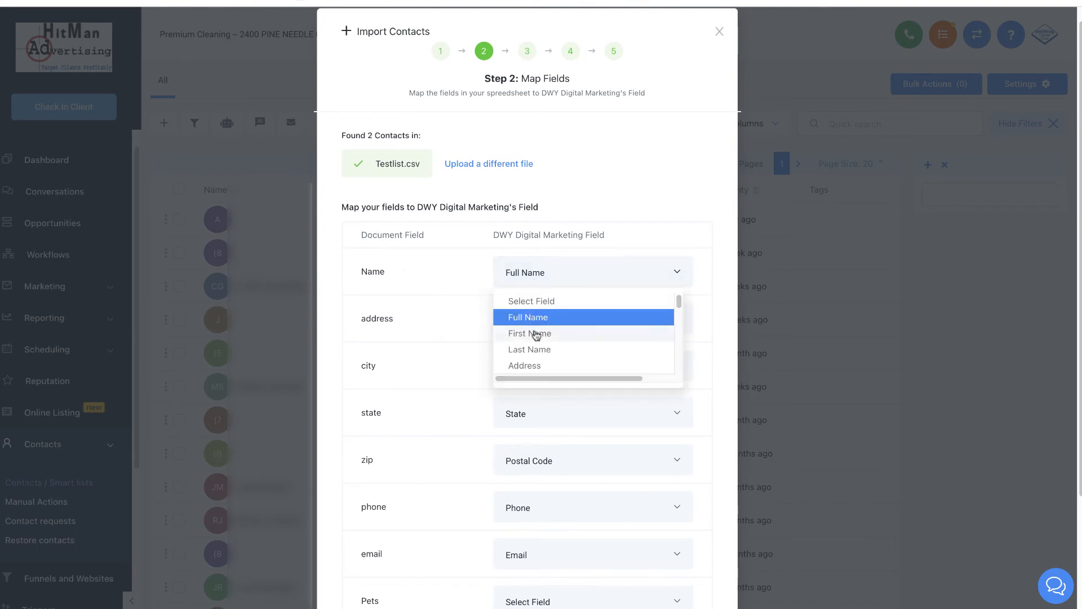
{"action": "mouse_move", "coordinate": [539, 340]}
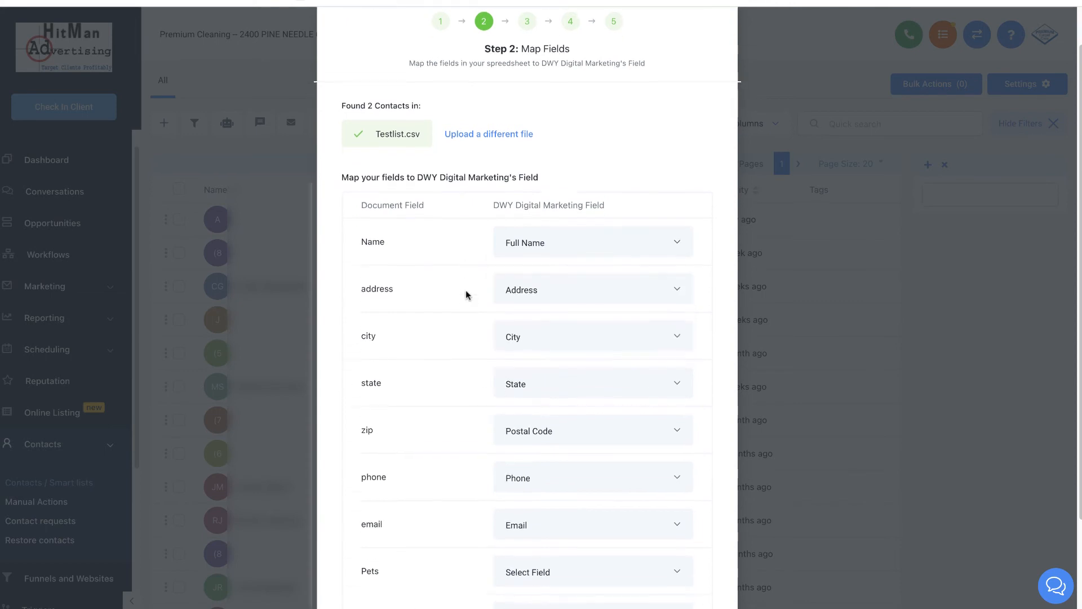
{"action": "scroll", "scroll_direction": "down", "scroll_amount": 3}
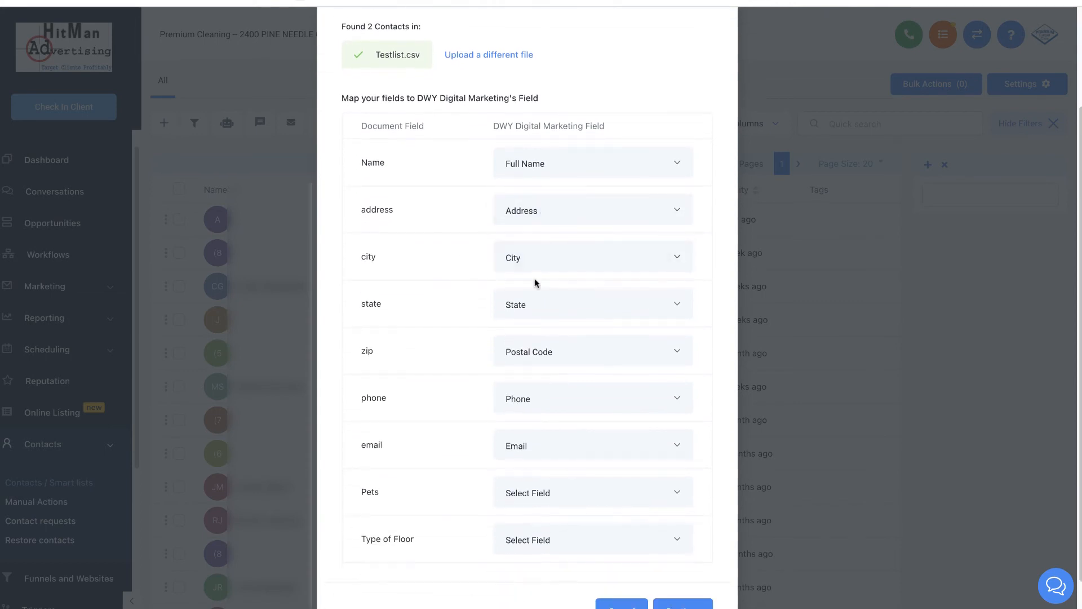
{"action": "scroll", "scroll_direction": "down", "scroll_amount": 3}
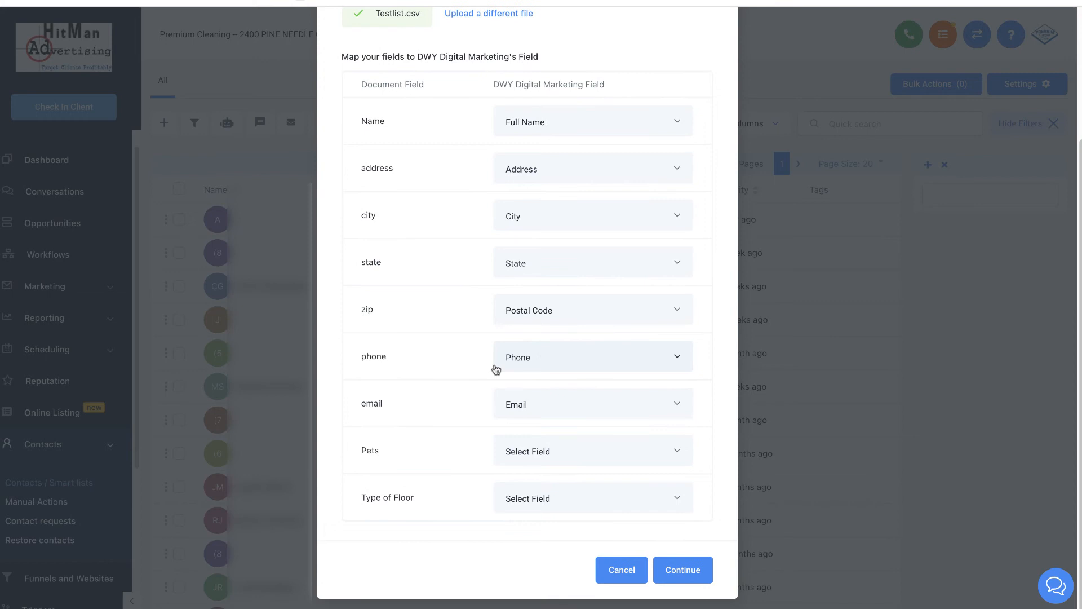
{"action": "mouse_move", "coordinate": [496, 368]}
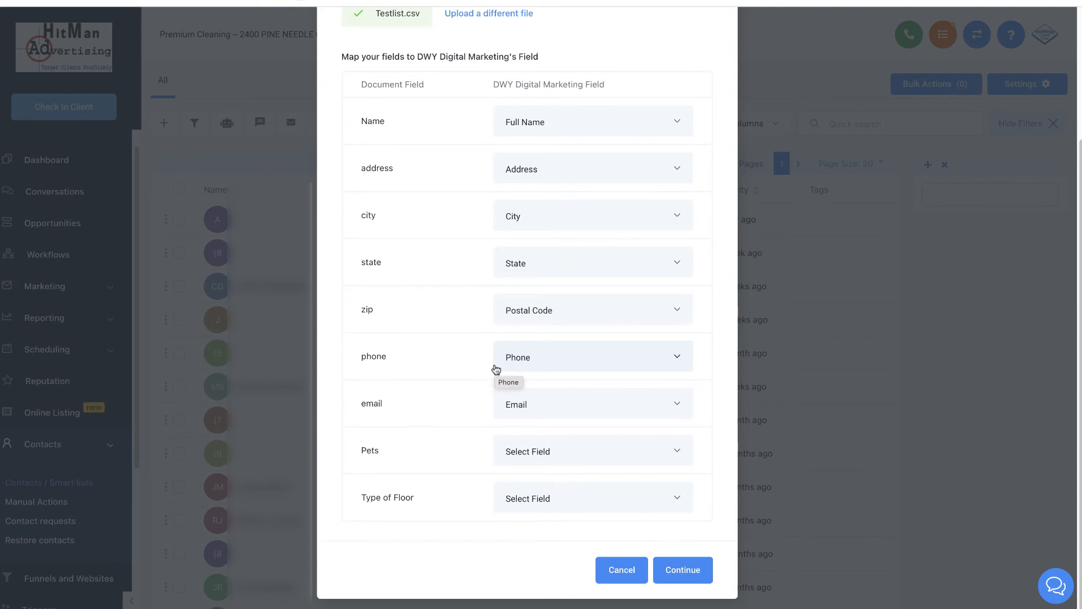
{"action": "mouse_move", "coordinate": [444, 366]}
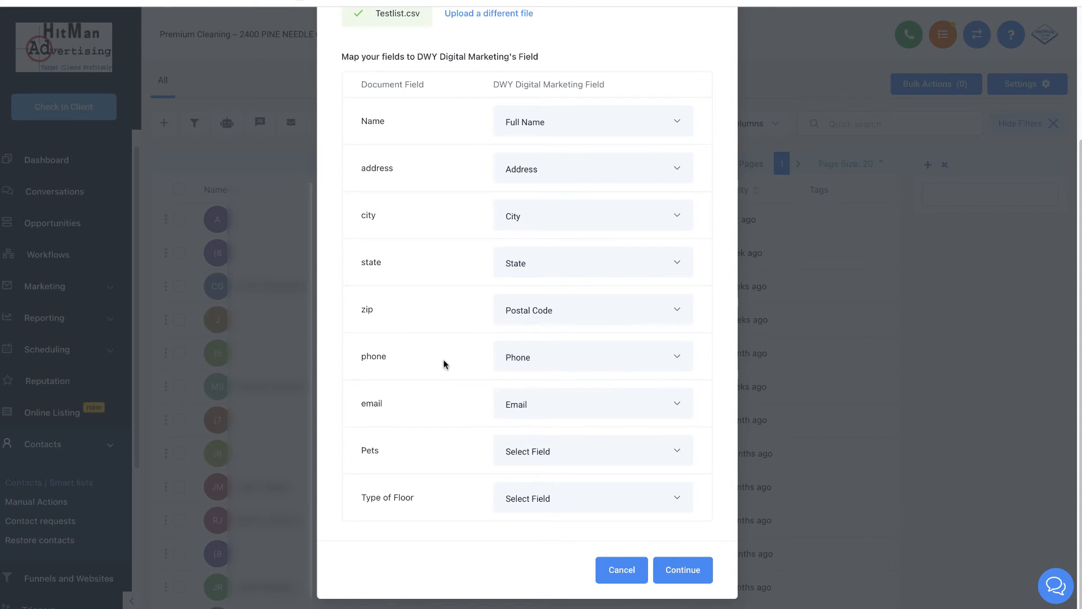
{"action": "mouse_move", "coordinate": [534, 405]}
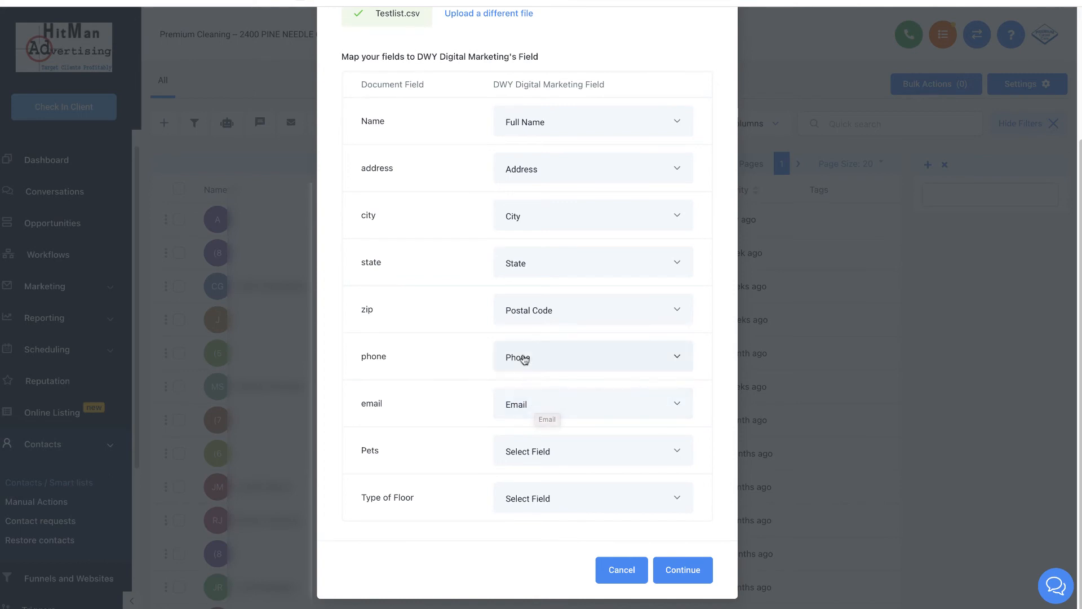
{"action": "mouse_move", "coordinate": [531, 406]}
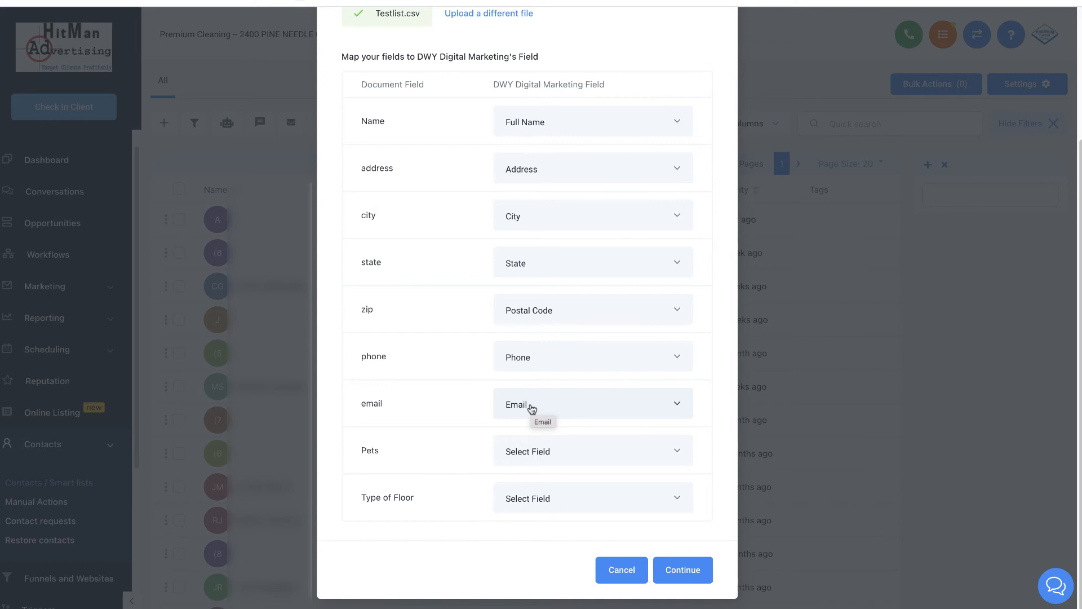
{"action": "mouse_move", "coordinate": [532, 380]}
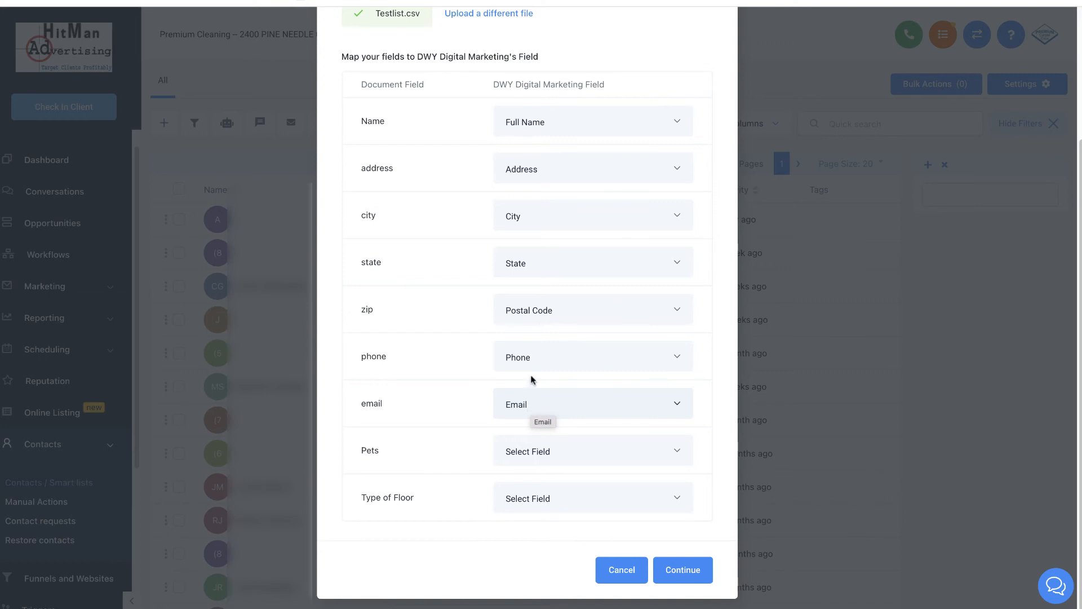
{"action": "mouse_move", "coordinate": [537, 462]}
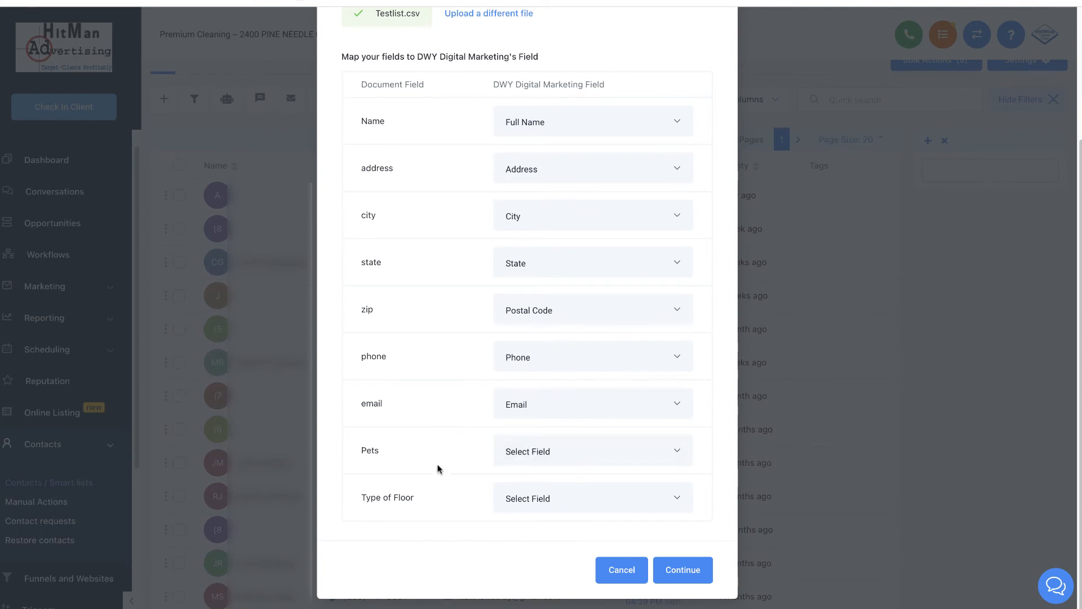
{"action": "mouse_move", "coordinate": [434, 457]}
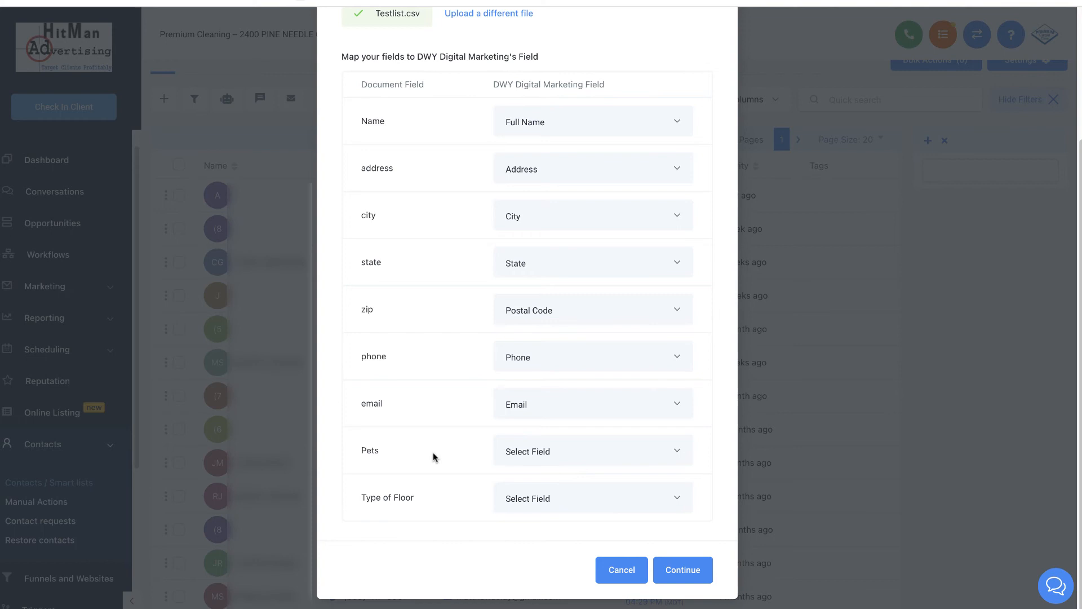
{"action": "mouse_move", "coordinate": [561, 579]}
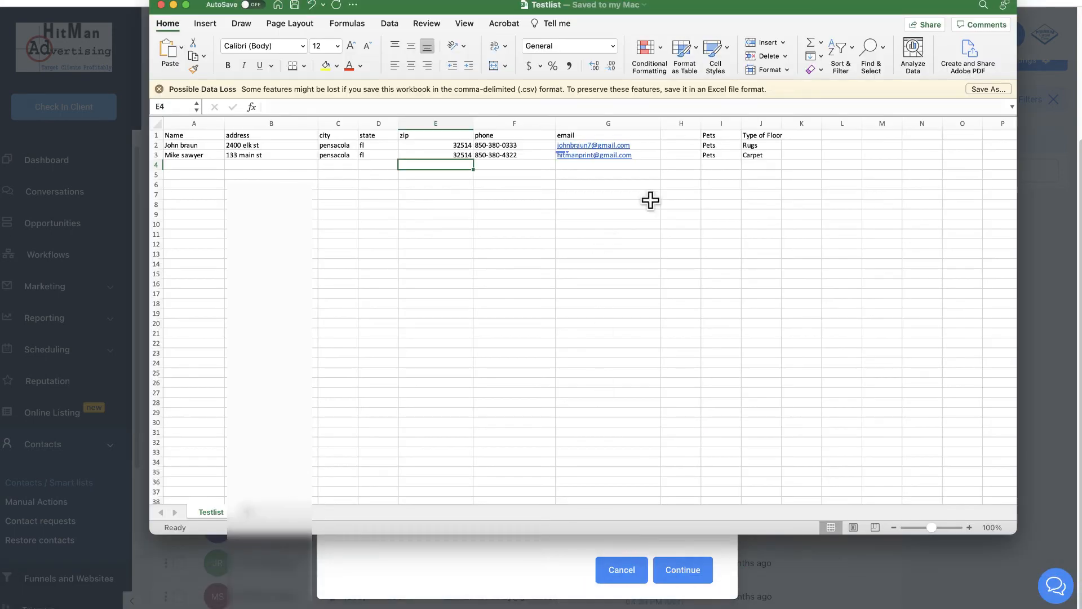
{"action": "mouse_move", "coordinate": [719, 162]}
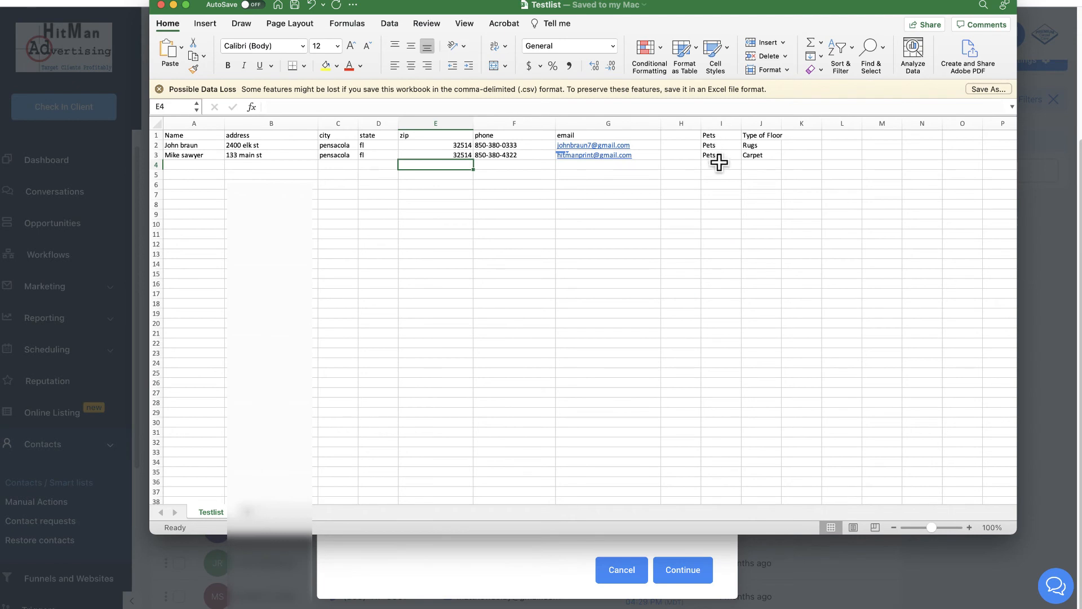
{"action": "mouse_move", "coordinate": [718, 189]}
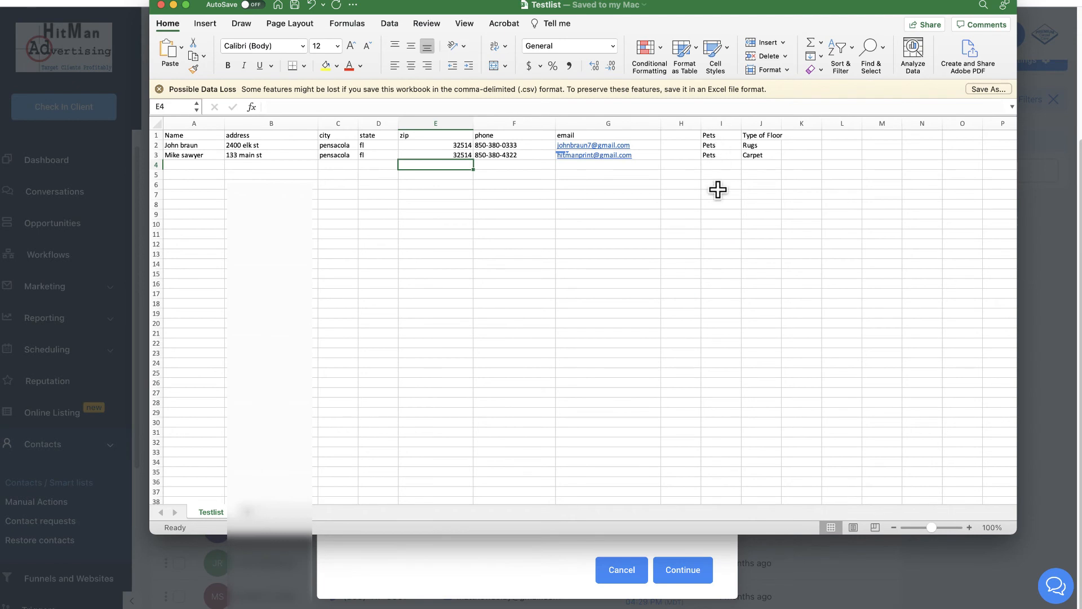
{"action": "mouse_move", "coordinate": [761, 156]}
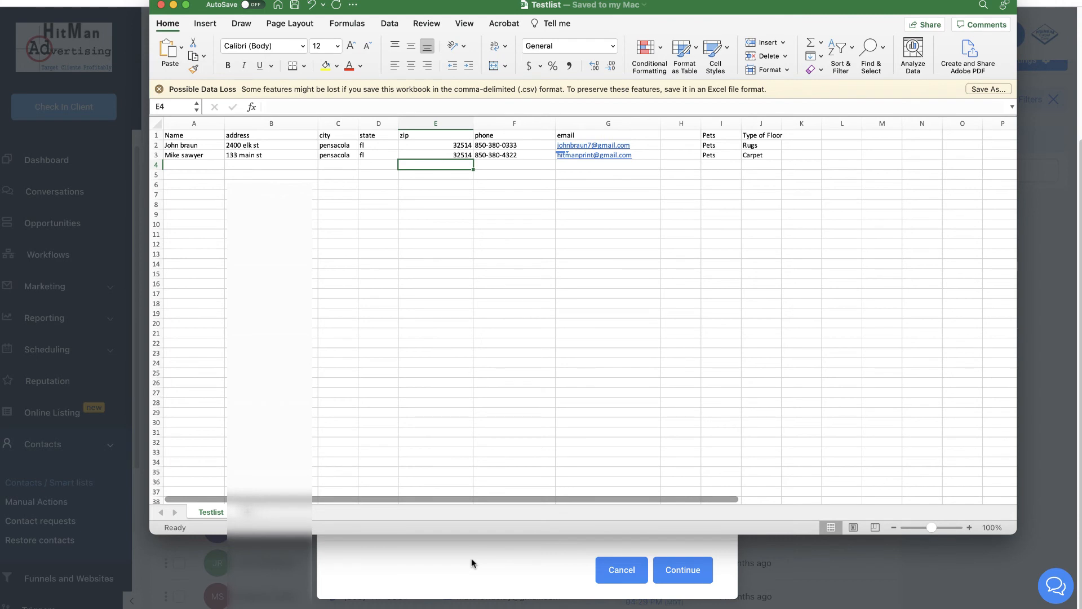
{"action": "mouse_move", "coordinate": [488, 562]}
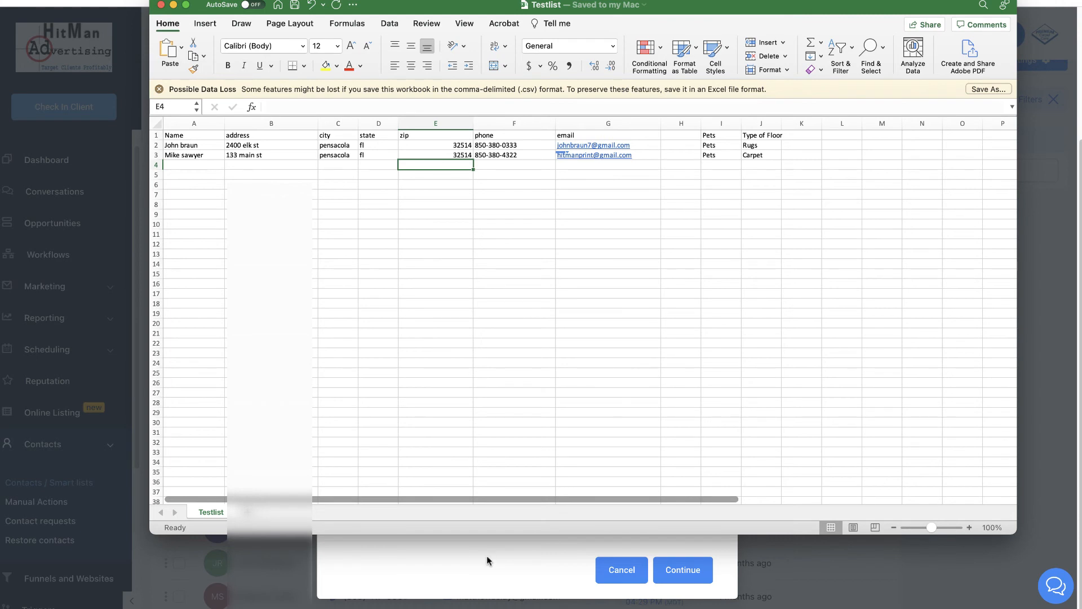
Step: Return from the Excel sheet to the CRM import field mapping
{"action": "left_click", "coordinate": [684, 571]}
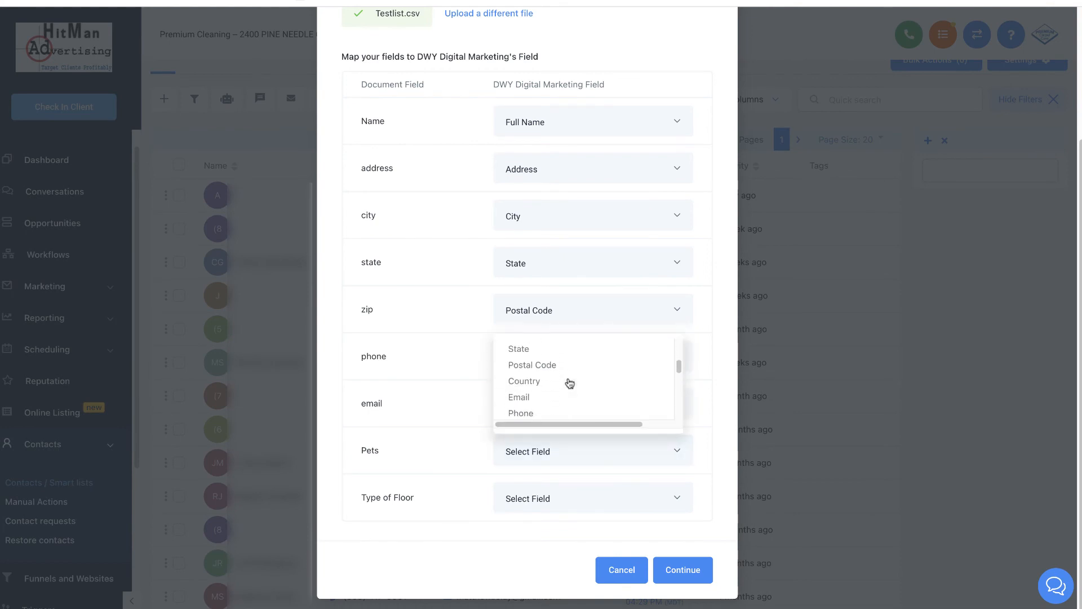
Step: Map the Pets and Type of Floor columns to Tags
{"action": "scroll", "scroll_direction": "down", "scroll_amount": 3}
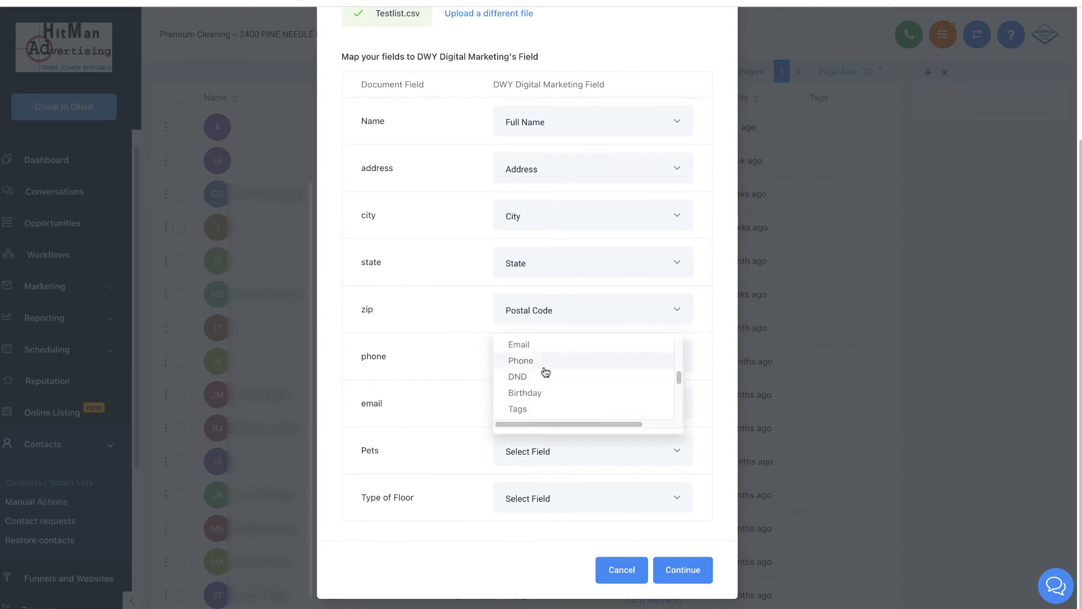
{"action": "scroll", "scroll_direction": "down", "scroll_amount": 3}
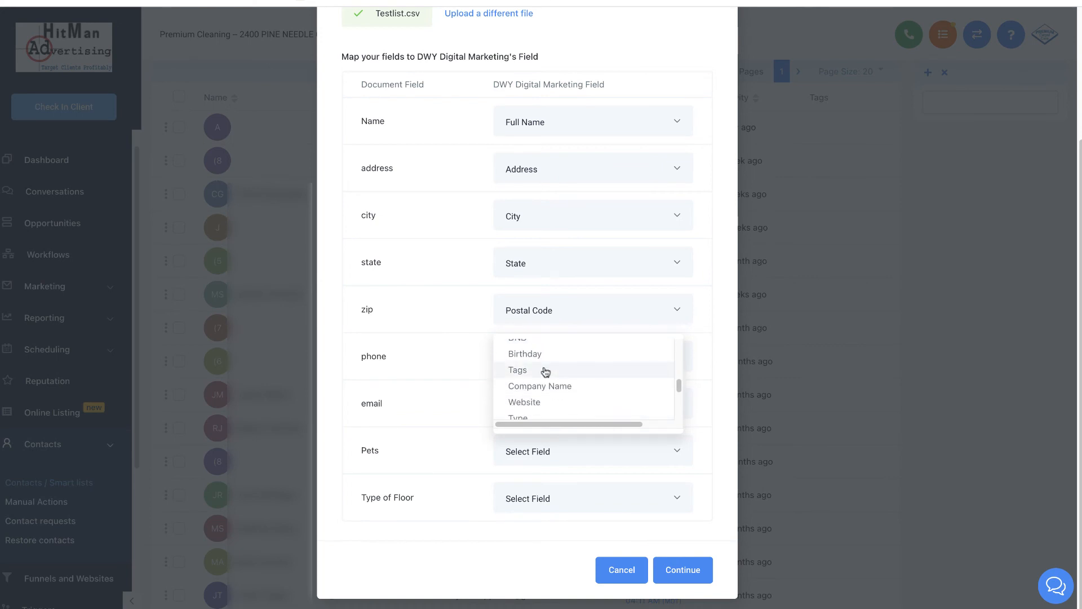
{"action": "scroll", "scroll_direction": "down", "scroll_amount": 3}
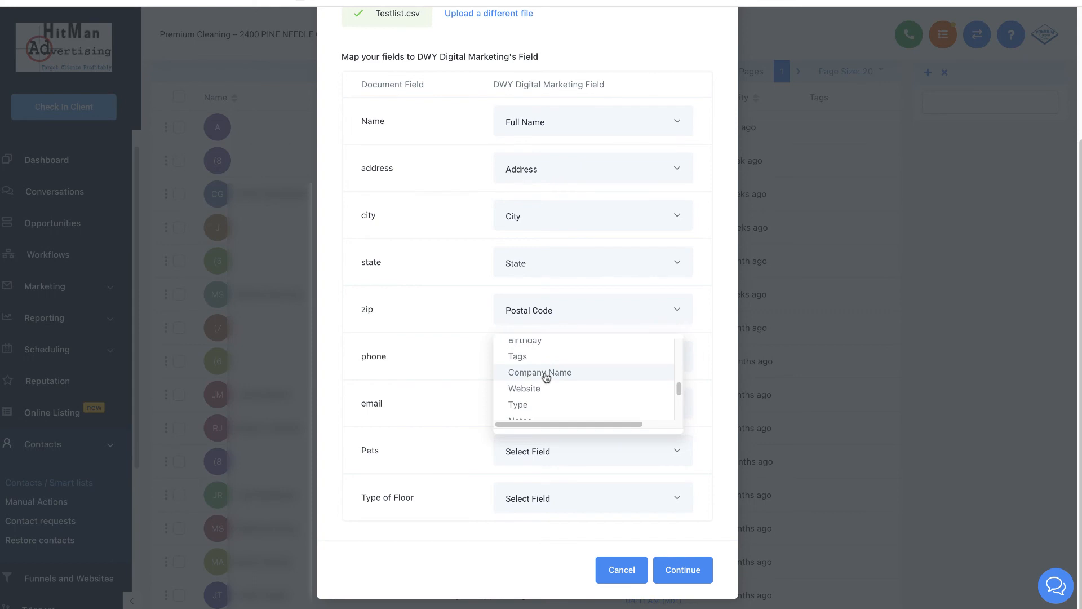
{"action": "scroll", "scroll_direction": "down", "scroll_amount": 3}
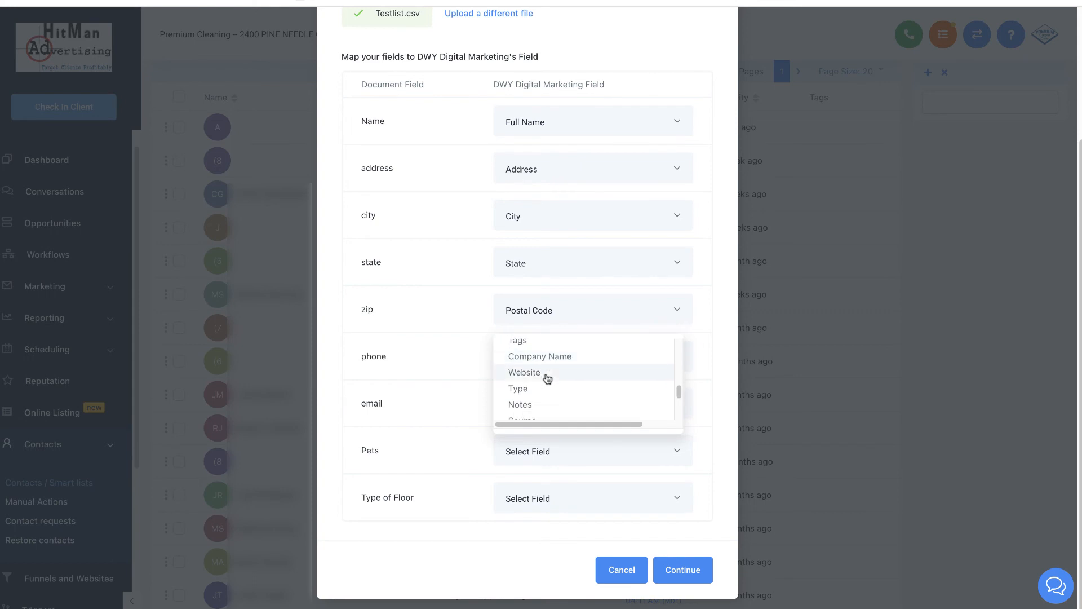
{"action": "scroll", "scroll_direction": "down", "scroll_amount": 3}
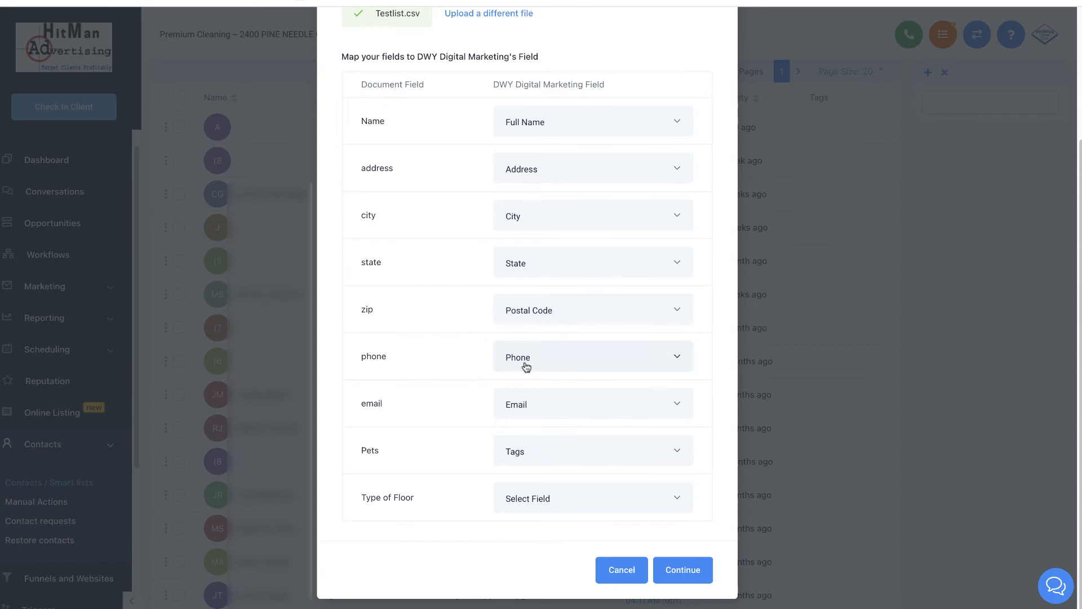
{"action": "mouse_move", "coordinate": [427, 451]}
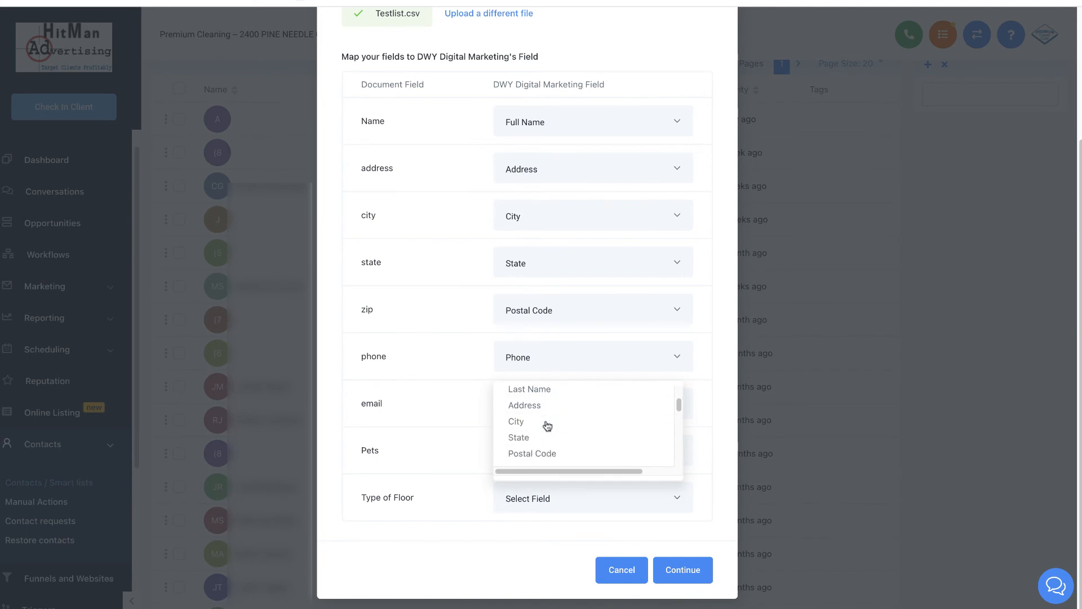
{"action": "scroll", "scroll_direction": "down", "scroll_amount": 3}
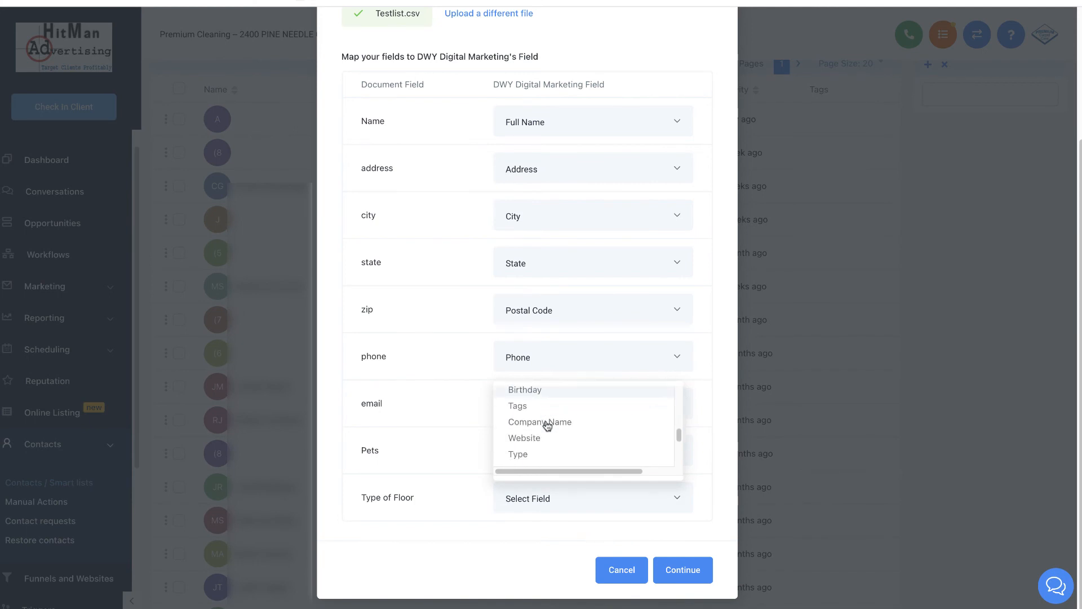
{"action": "scroll", "scroll_direction": "down", "scroll_amount": 3}
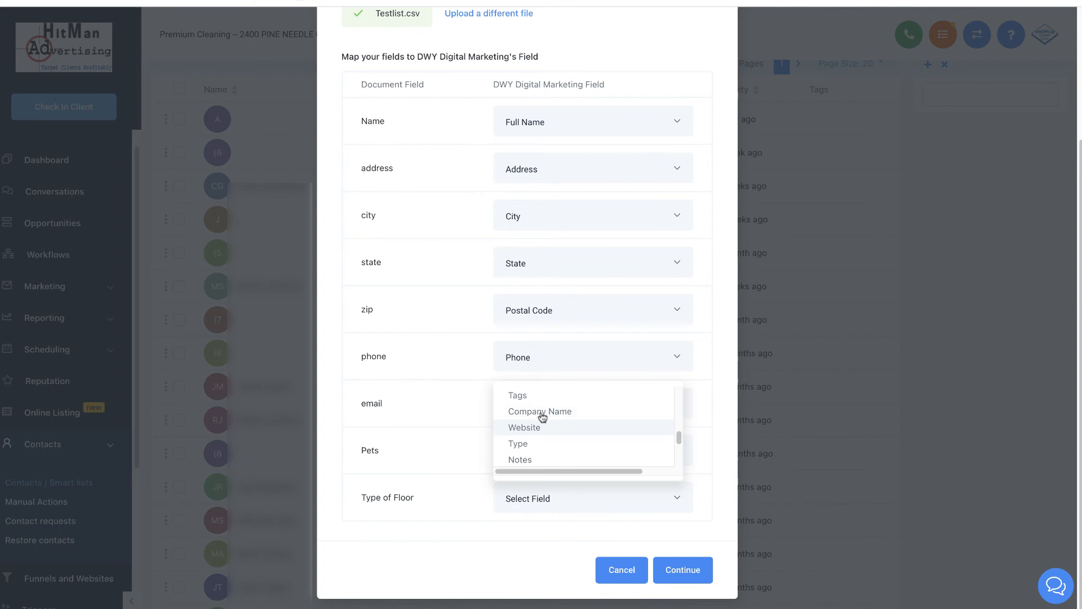
{"action": "left_click", "coordinate": [593, 586]}
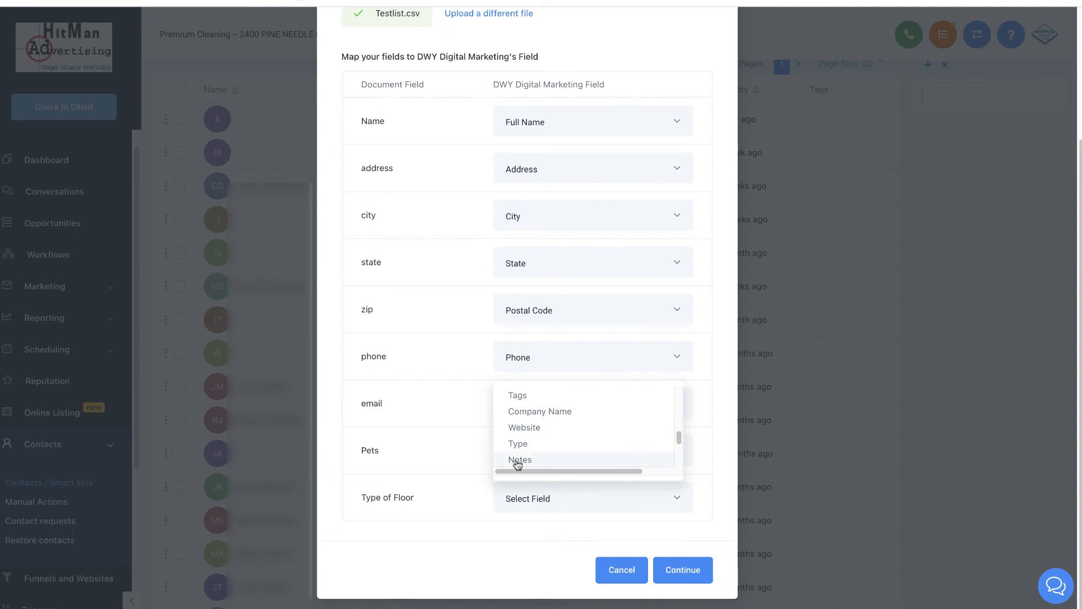
{"action": "left_click", "coordinate": [517, 396]}
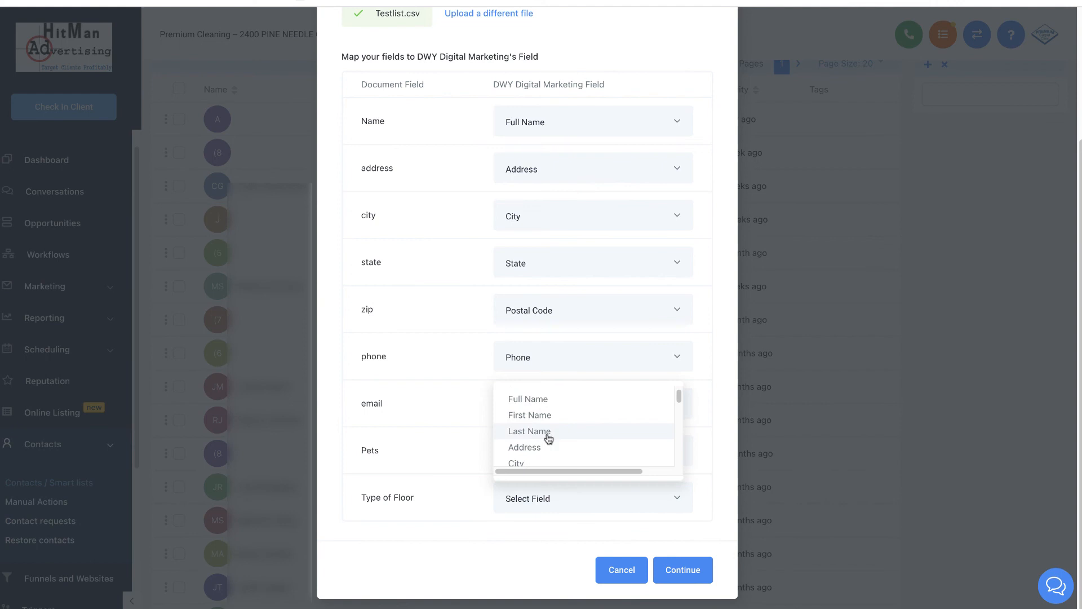
Step: Continue to the Step 3 mapping confirmation preview
{"action": "scroll", "scroll_direction": "down", "scroll_amount": 3}
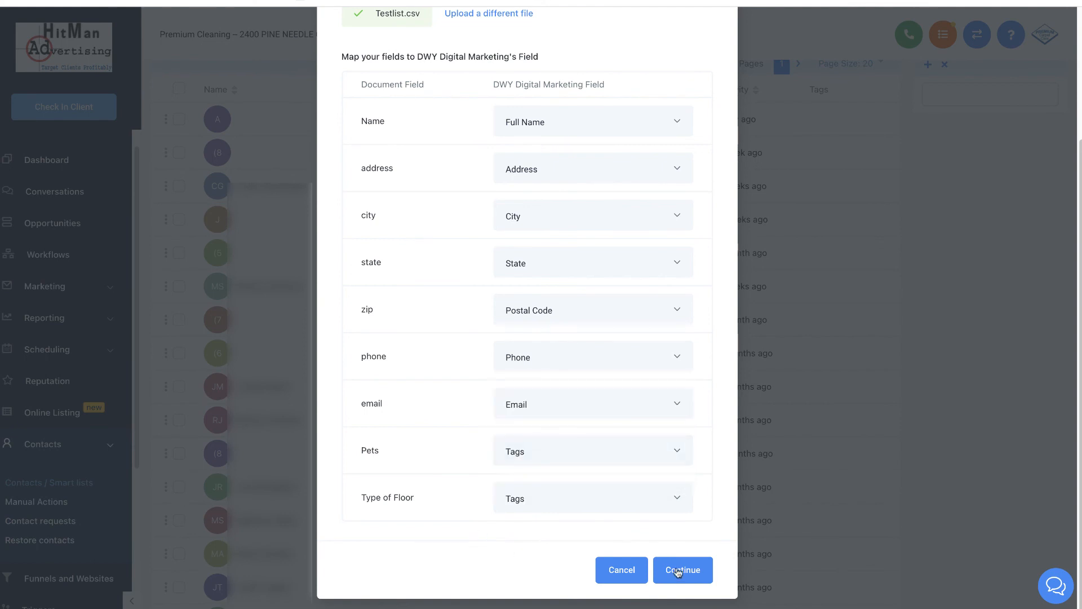
{"action": "left_click", "coordinate": [683, 571]}
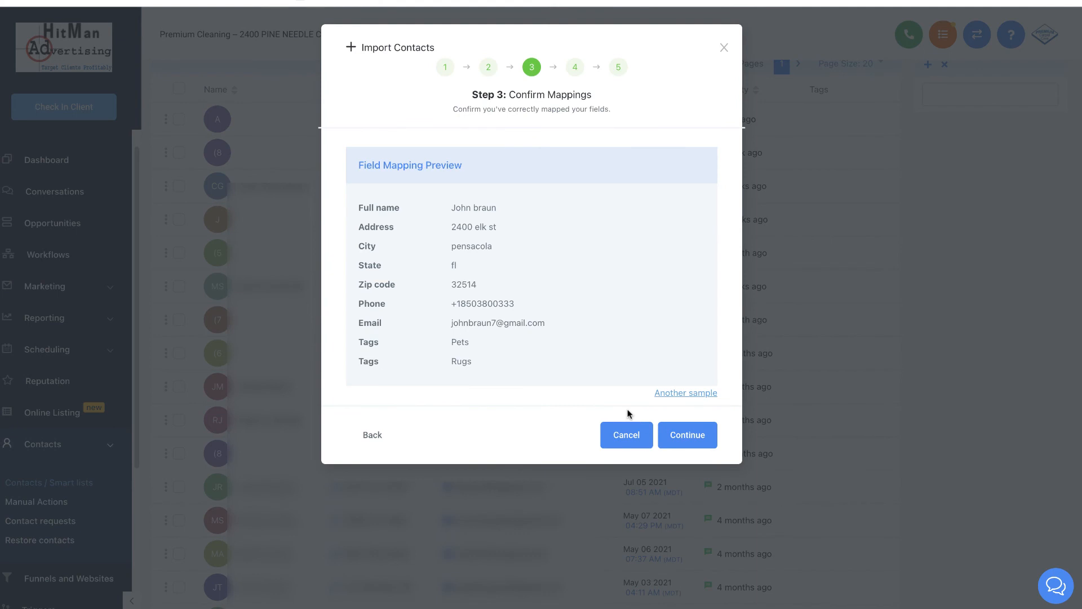
{"action": "mouse_move", "coordinate": [476, 248]}
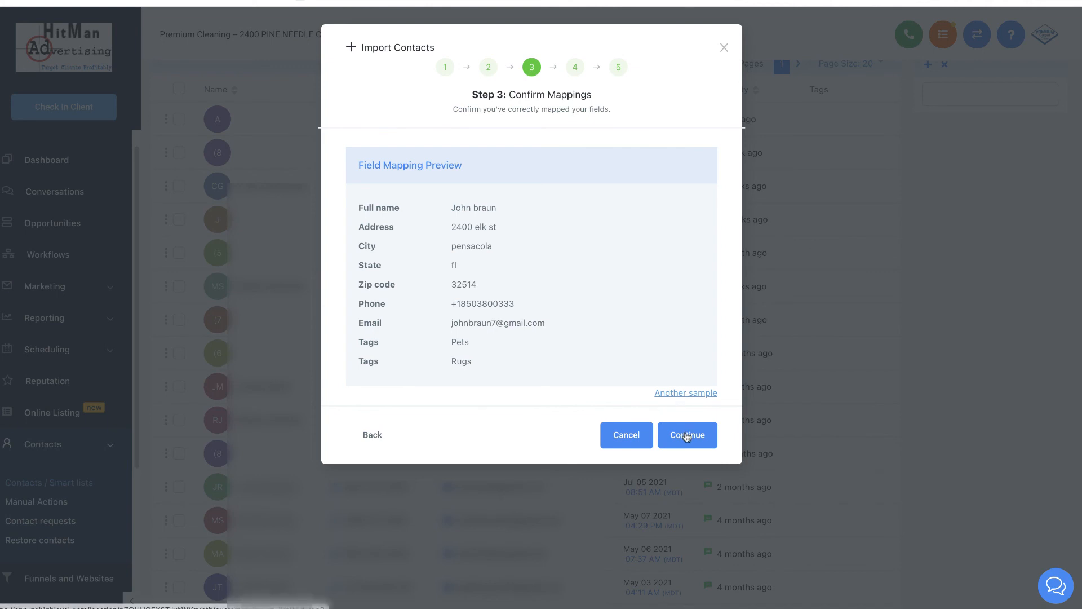
Step: Accept the mapping preview and move to Step 4 duplicate handling
{"action": "left_click", "coordinate": [687, 435]}
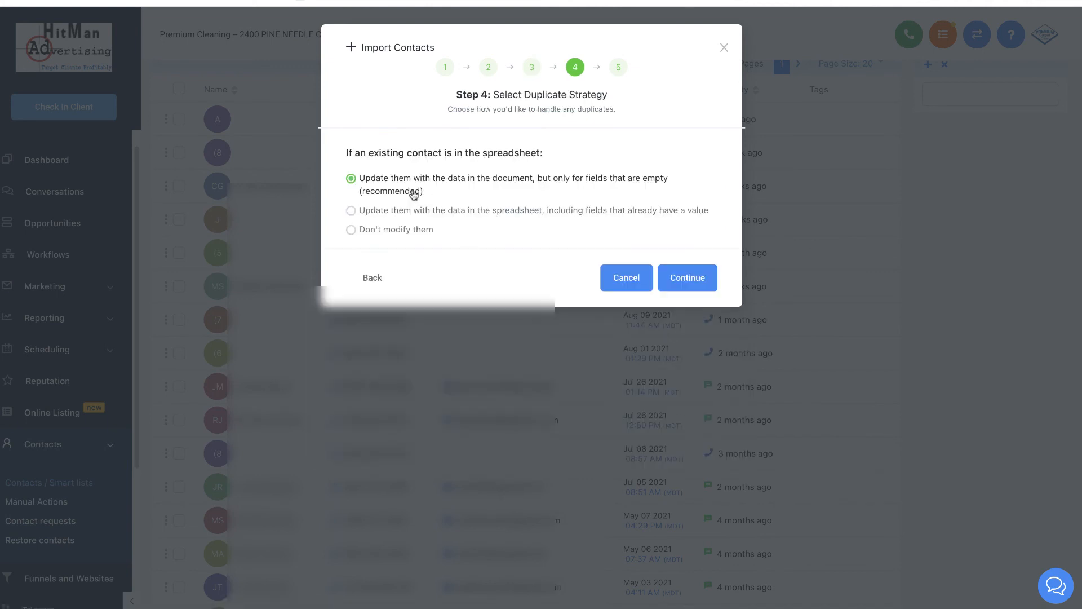
{"action": "mouse_move", "coordinate": [404, 189]}
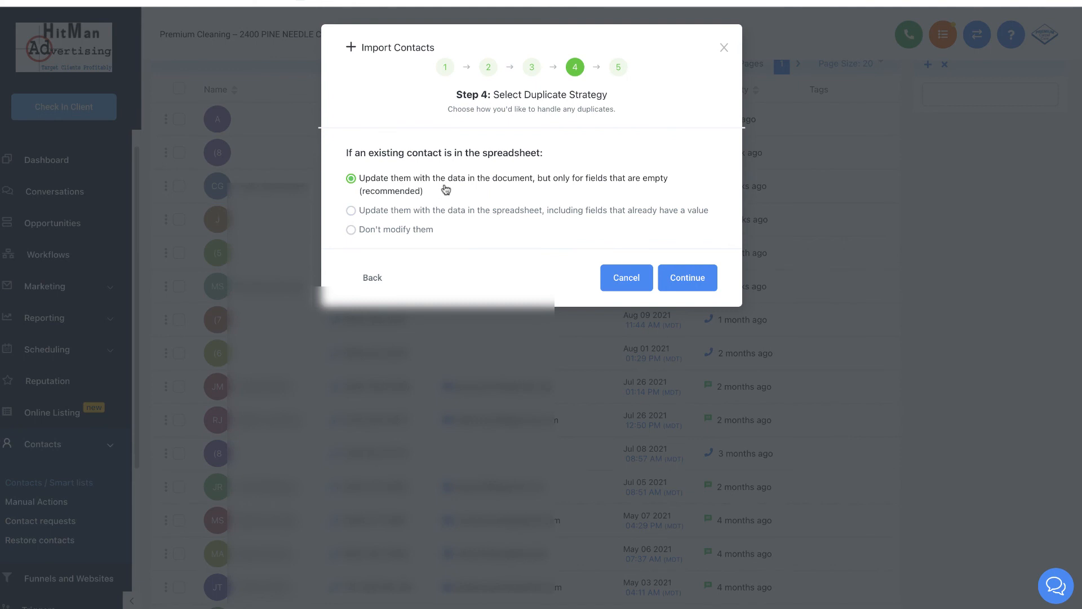
{"action": "mouse_move", "coordinate": [519, 195]}
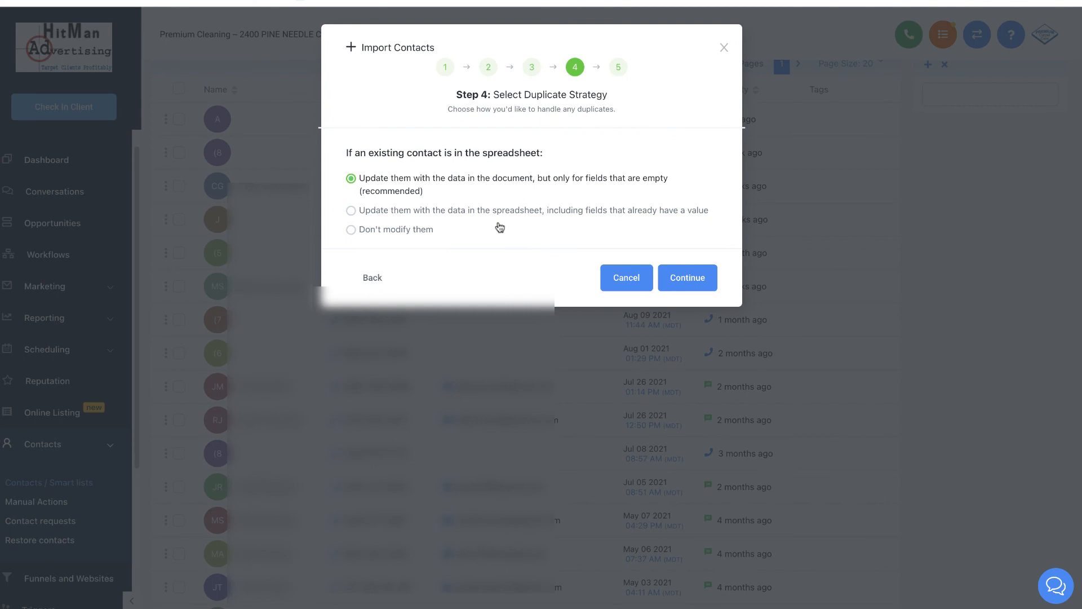
{"action": "mouse_move", "coordinate": [427, 224]}
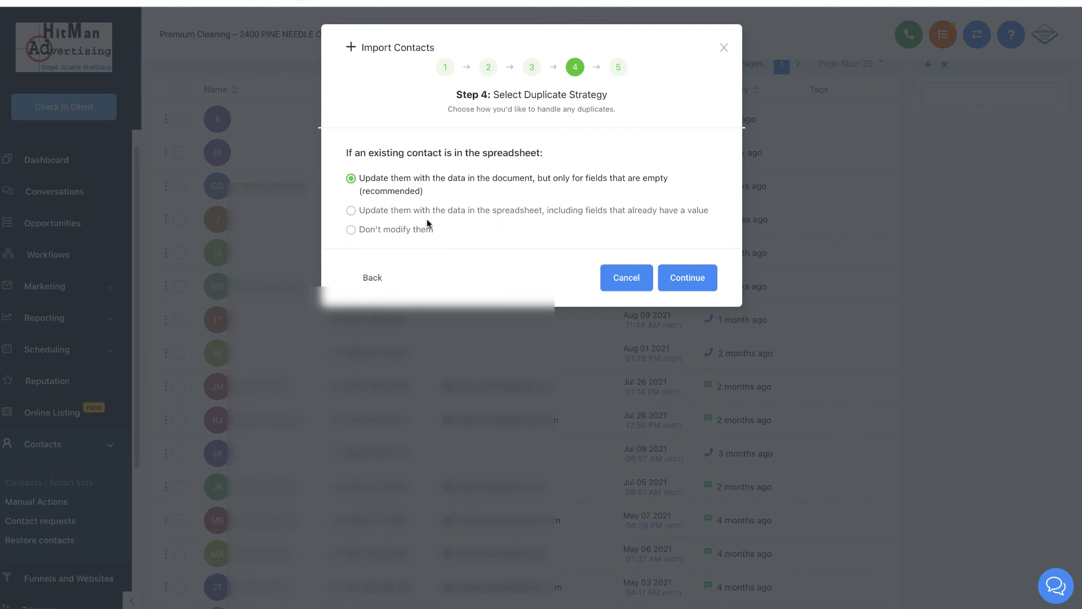
{"action": "mouse_move", "coordinate": [466, 215]}
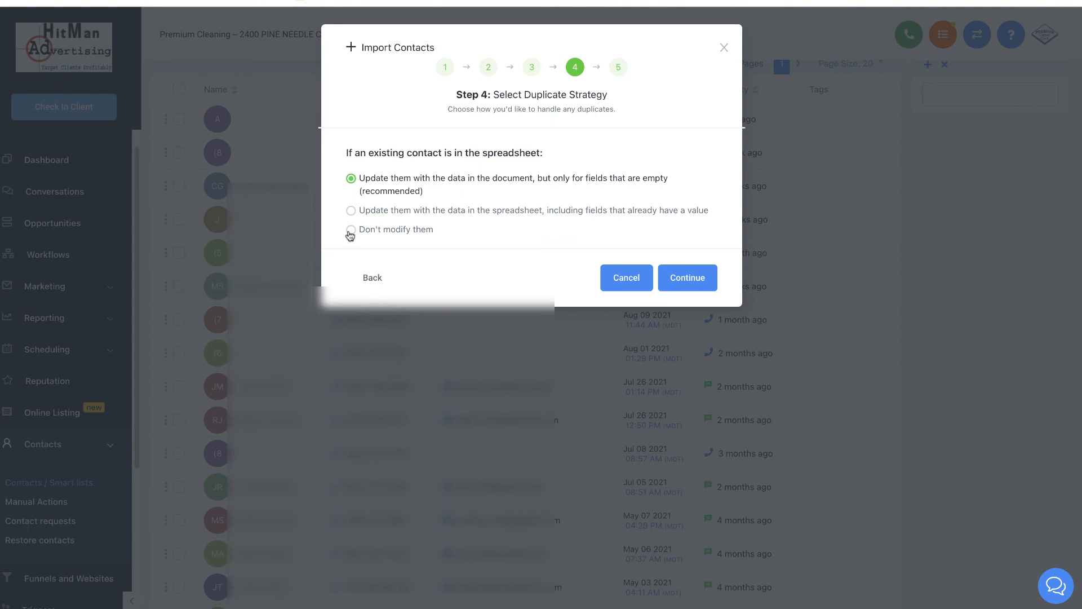
{"action": "mouse_move", "coordinate": [515, 212]}
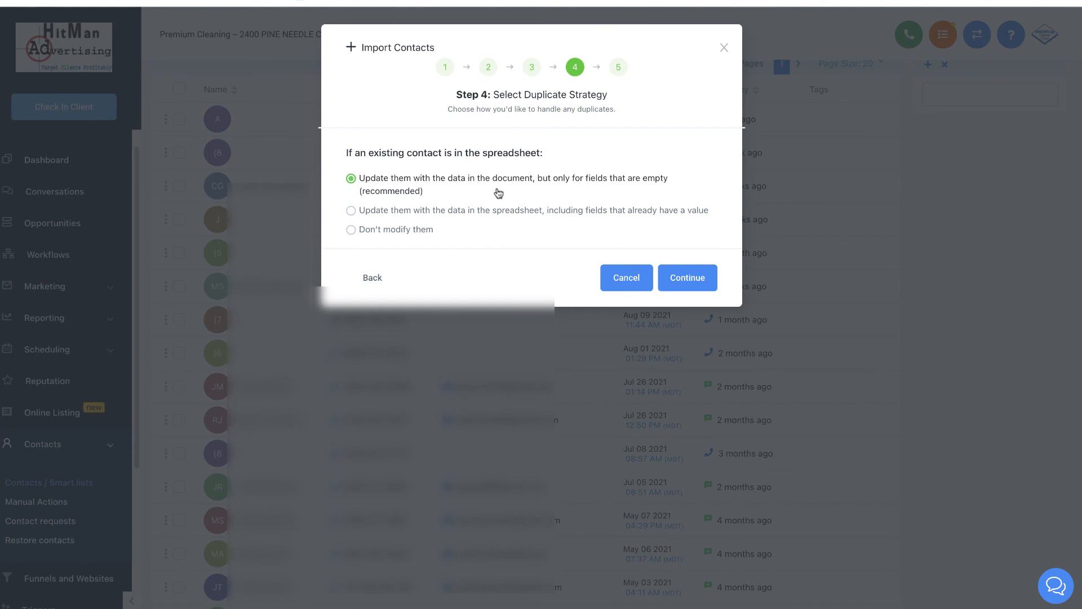
{"action": "mouse_move", "coordinate": [503, 193]}
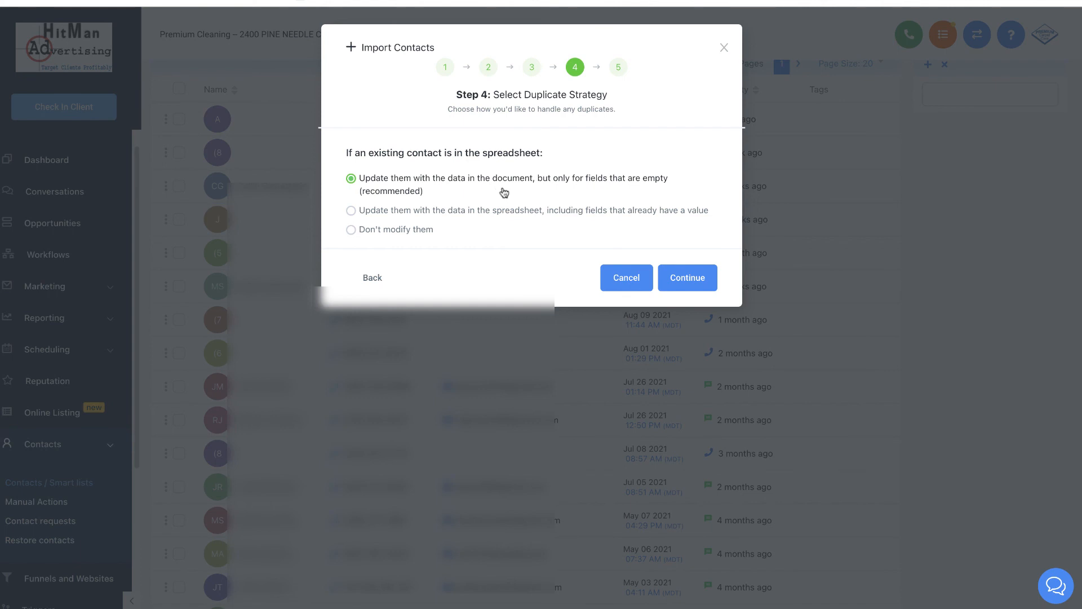
Step: Keep the recommended 'update only empty fields' duplicate strategy and continue to Step 5
{"action": "left_click", "coordinate": [688, 277]}
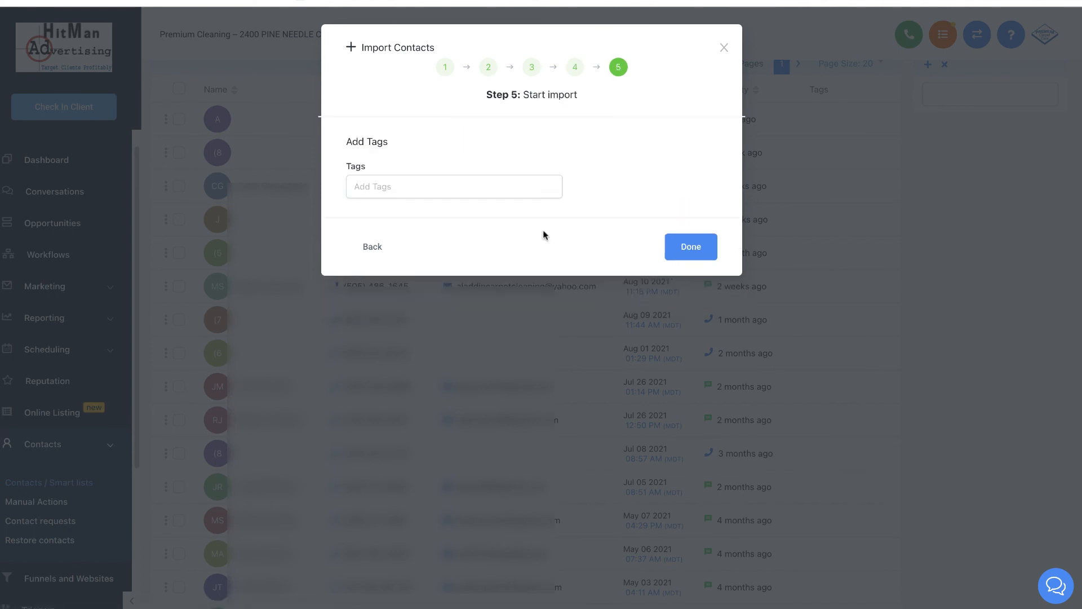
Step: Add the 'pets' tag to the import and run it with Done
{"action": "left_click", "coordinate": [453, 187]}
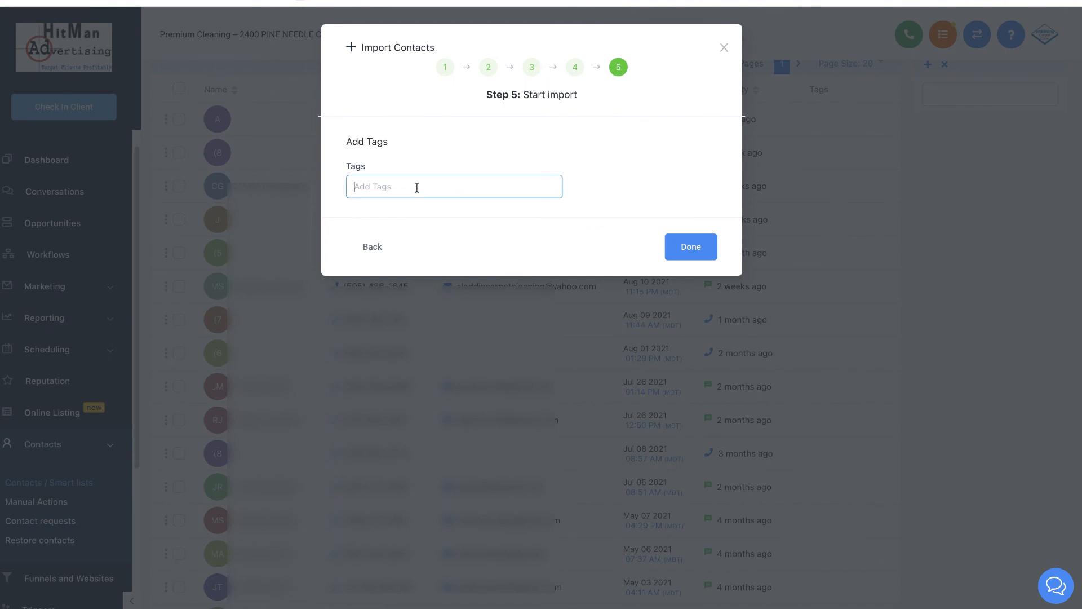
{"action": "type", "text": "Pets"}
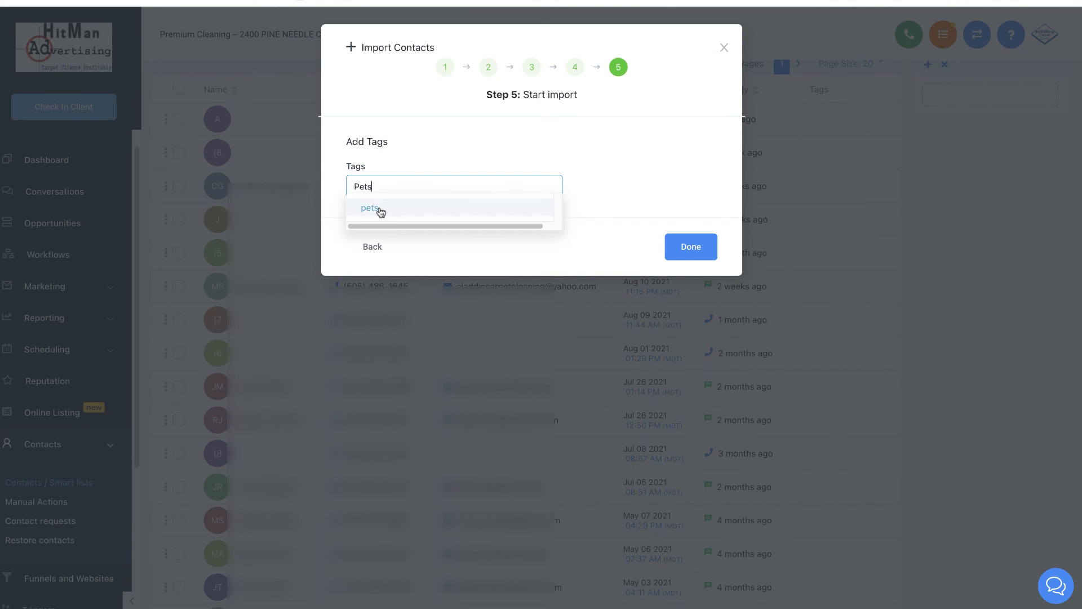
{"action": "left_click", "coordinate": [369, 208]}
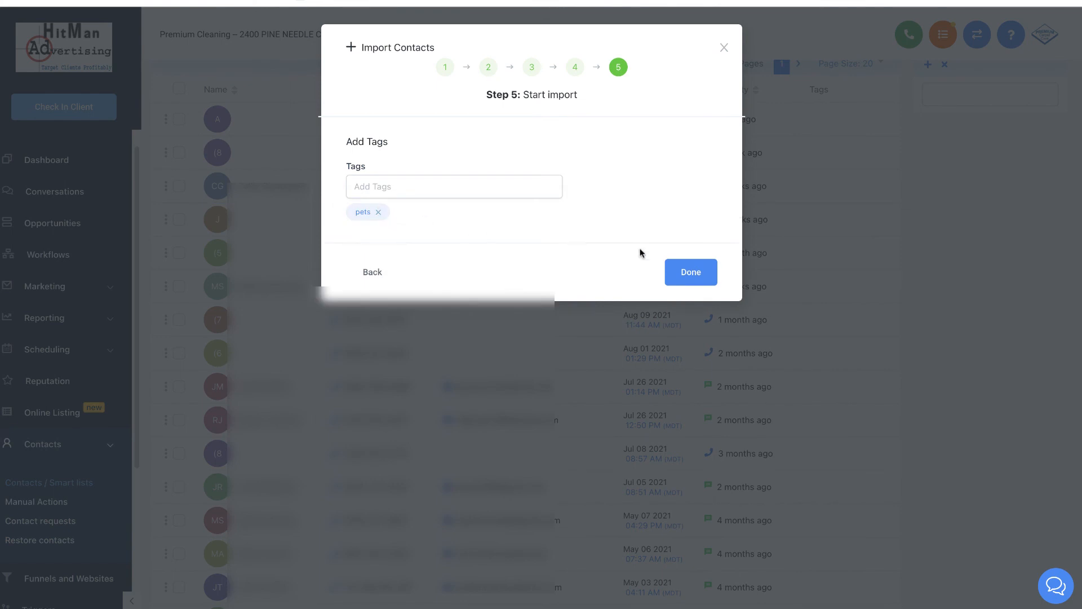
{"action": "left_click", "coordinate": [691, 272]}
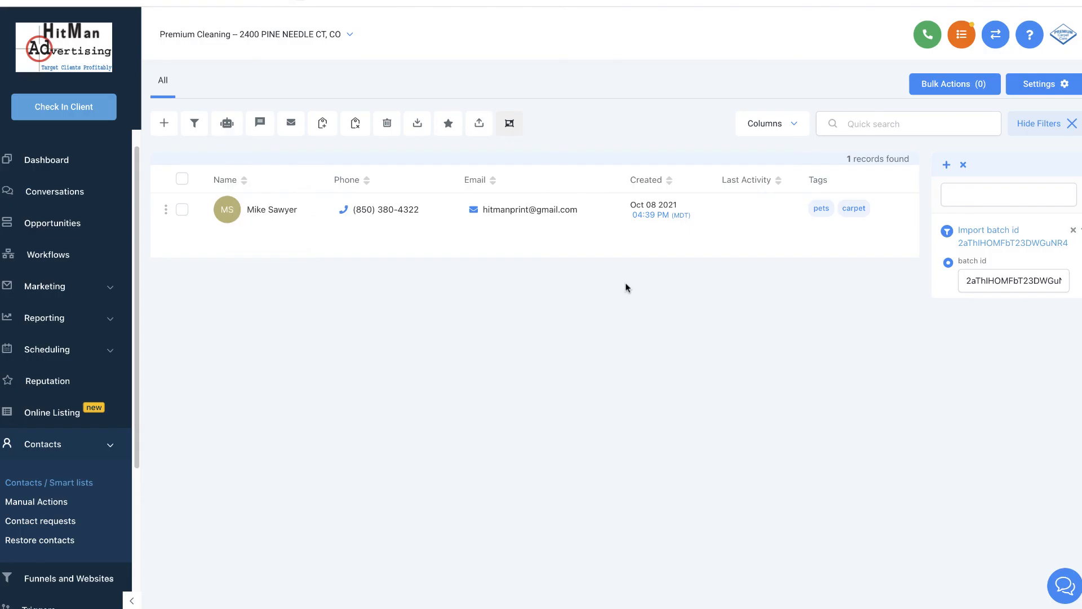
{"action": "mouse_move", "coordinate": [635, 313]}
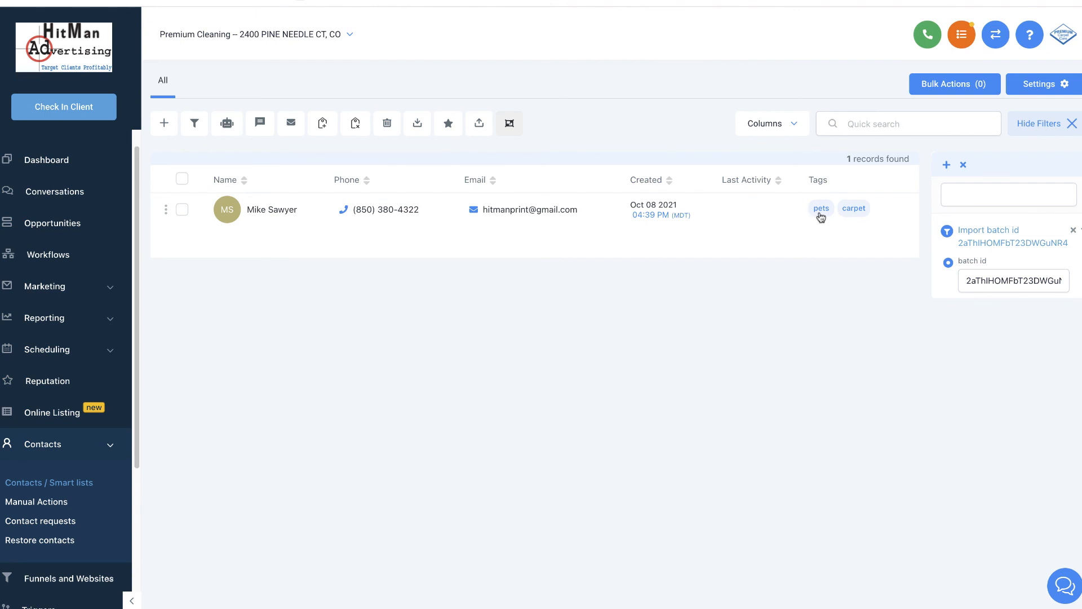
{"action": "mouse_move", "coordinate": [853, 235]}
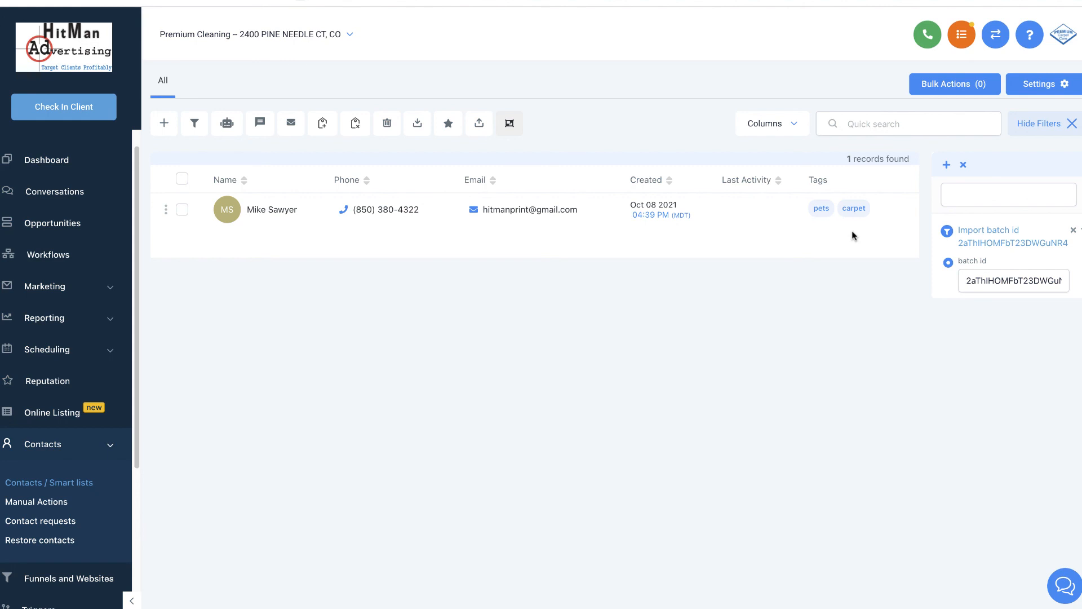
Step: Reload the full contacts list showing both imported contacts with their tags
{"action": "left_click", "coordinate": [1060, 124]}
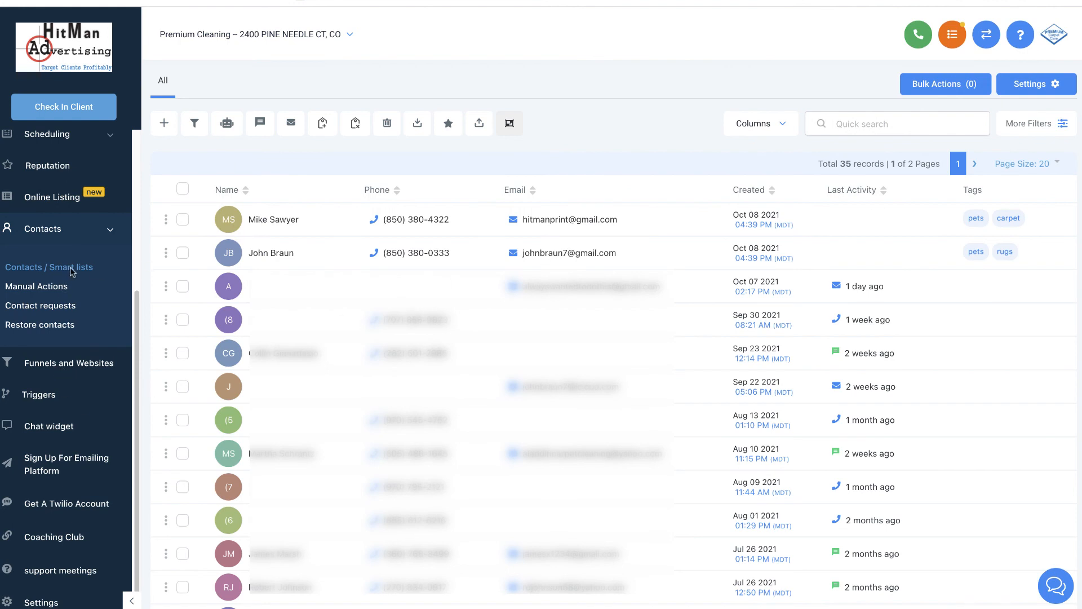
{"action": "mouse_move", "coordinate": [148, 267]}
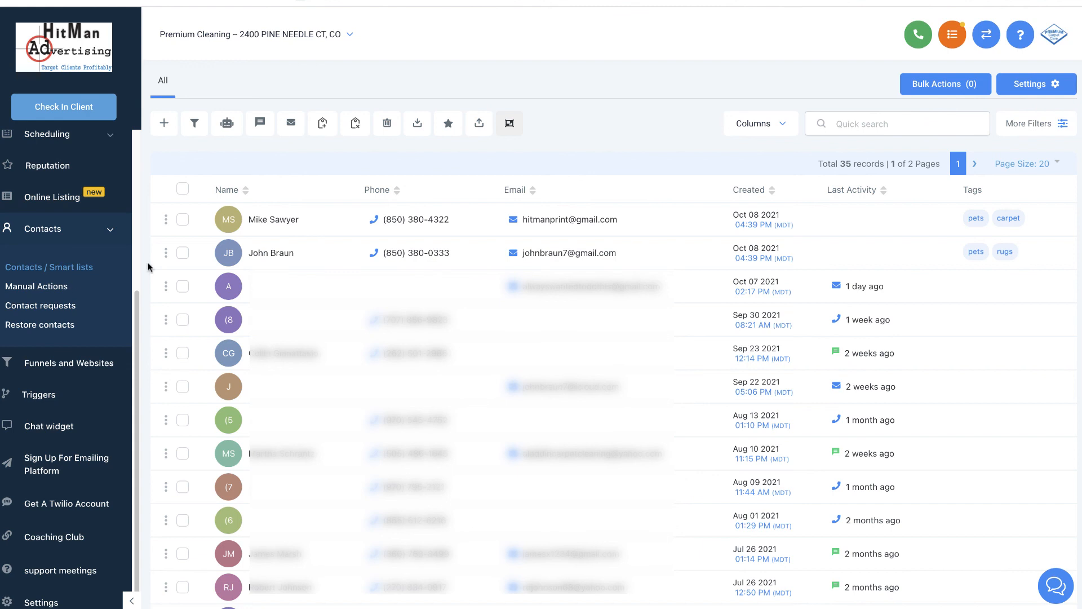
{"action": "mouse_move", "coordinate": [480, 257]}
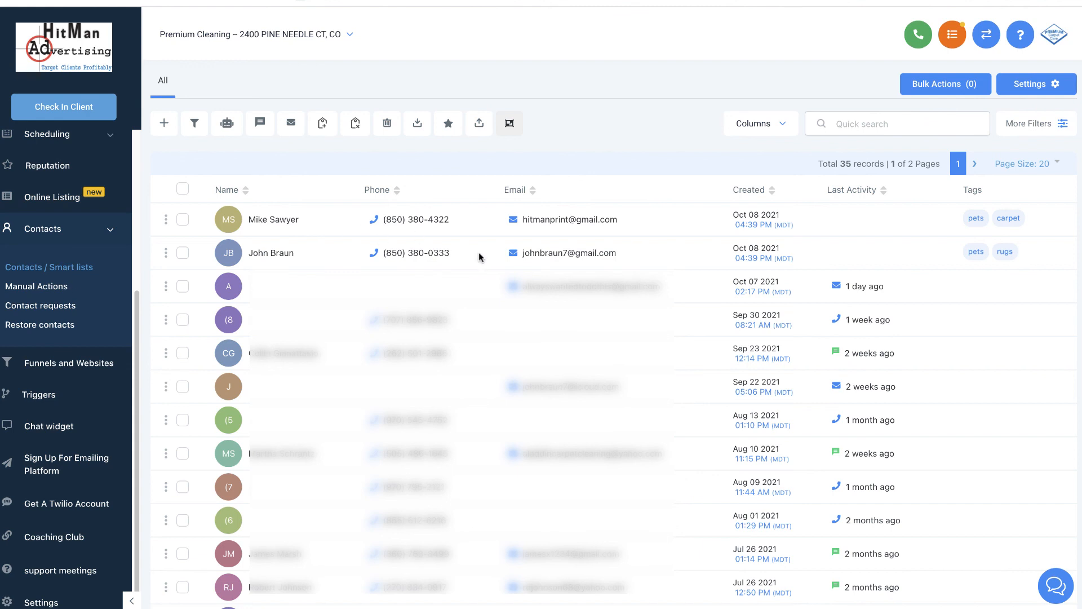
{"action": "mouse_move", "coordinate": [893, 212]}
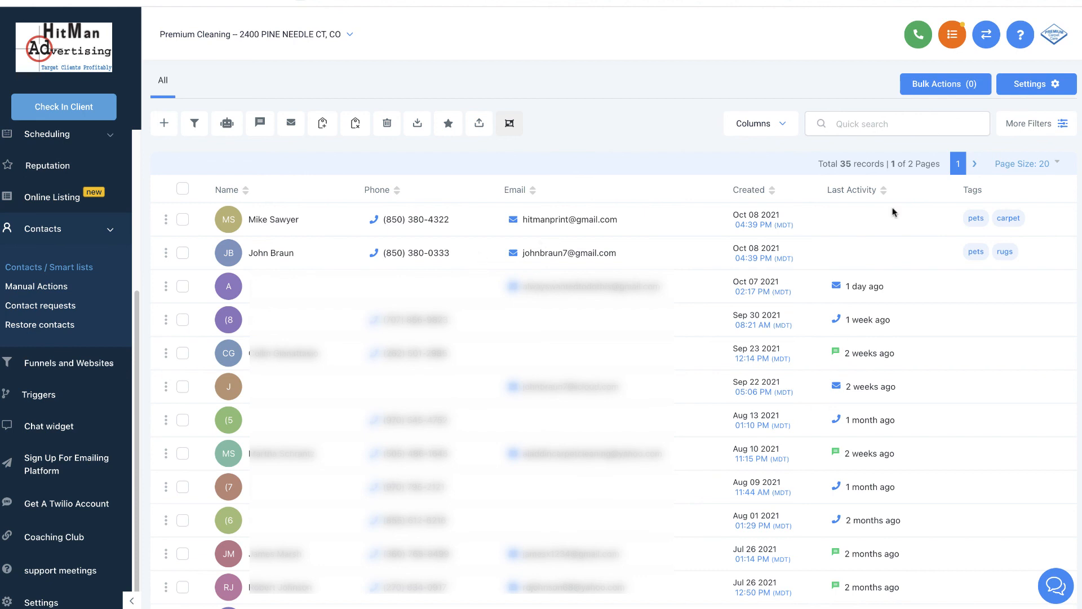
{"action": "mouse_move", "coordinate": [978, 201]}
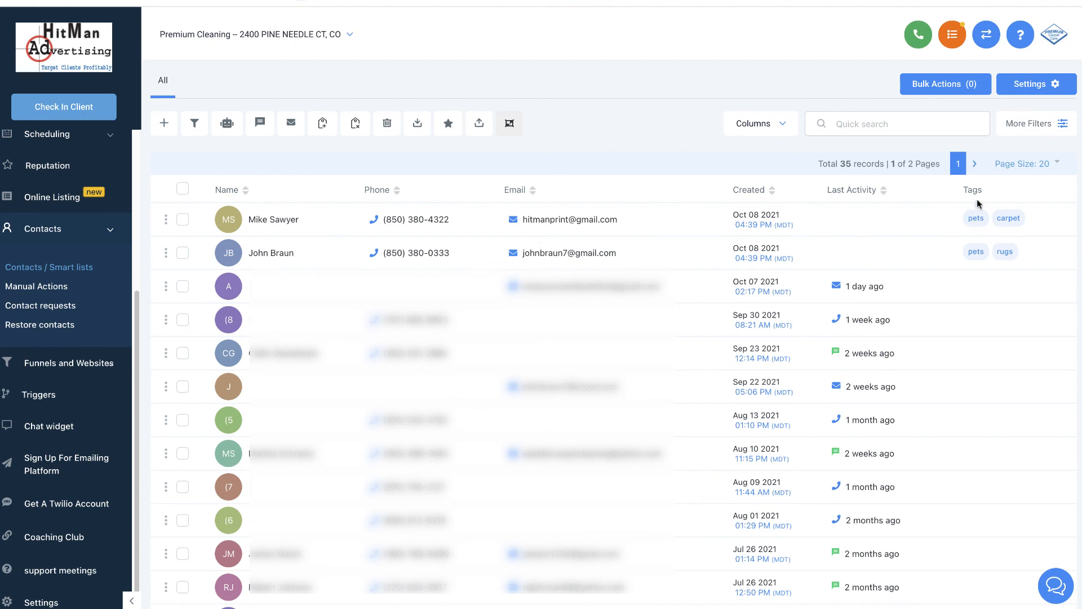
{"action": "mouse_move", "coordinate": [979, 255]}
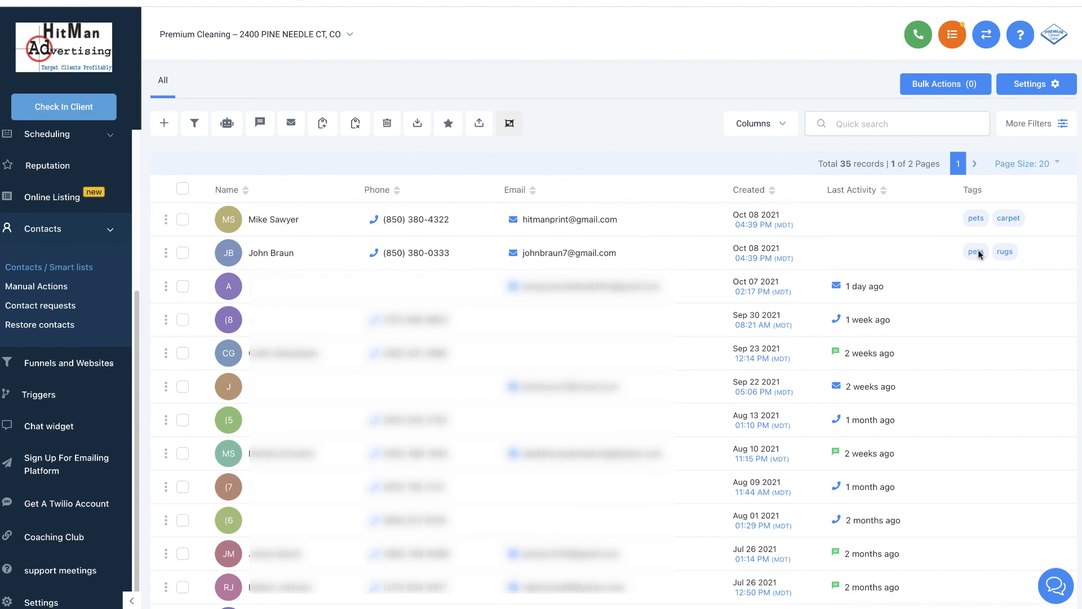
{"action": "mouse_move", "coordinate": [1007, 225]}
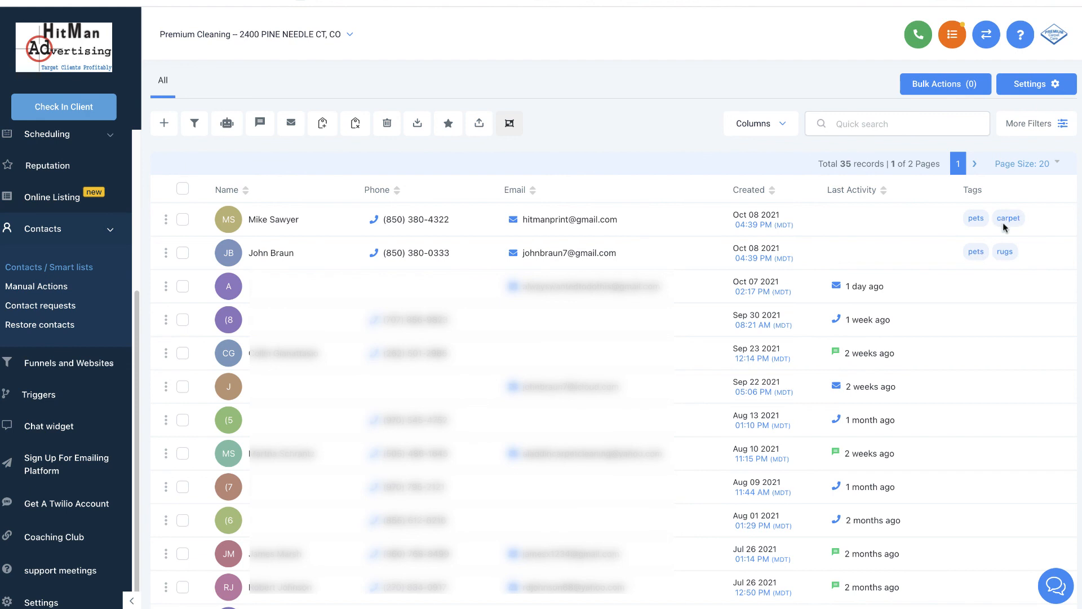
{"action": "mouse_move", "coordinate": [1005, 257]}
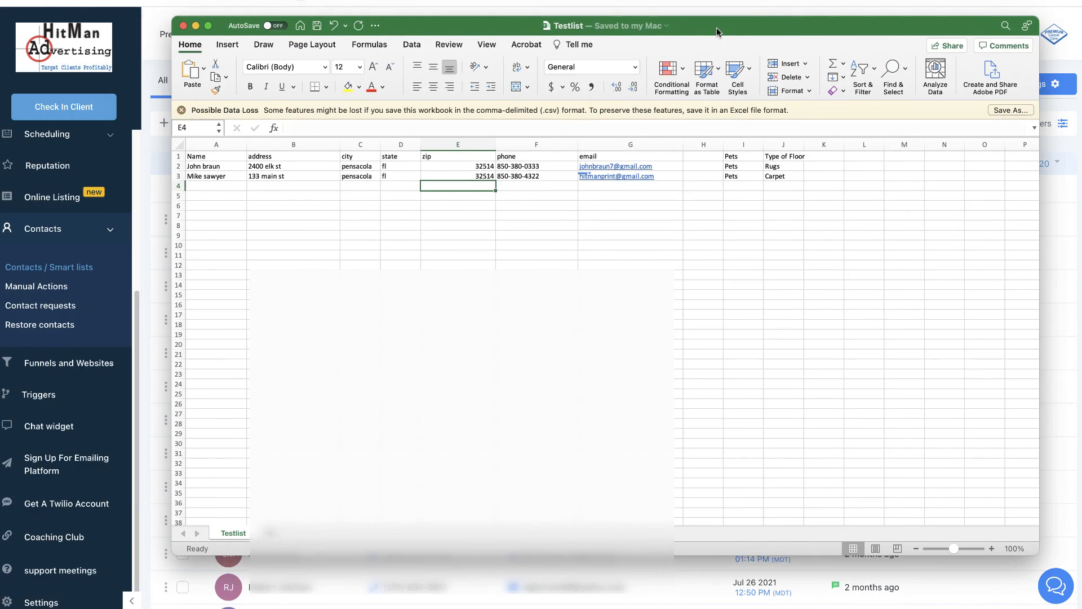
{"action": "mouse_move", "coordinate": [372, 181]}
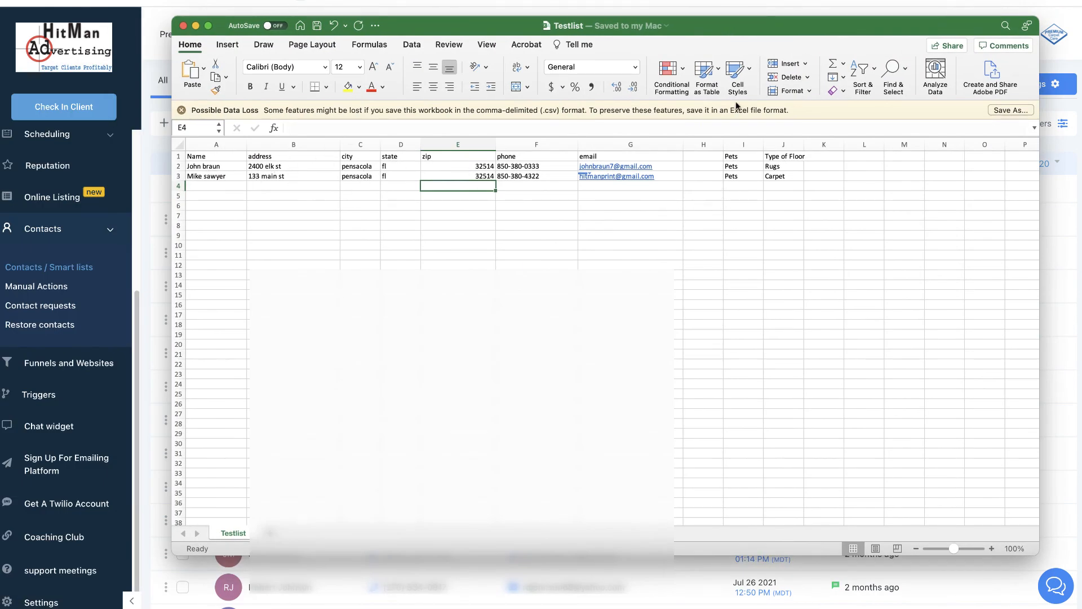
{"action": "mouse_move", "coordinate": [758, 36]}
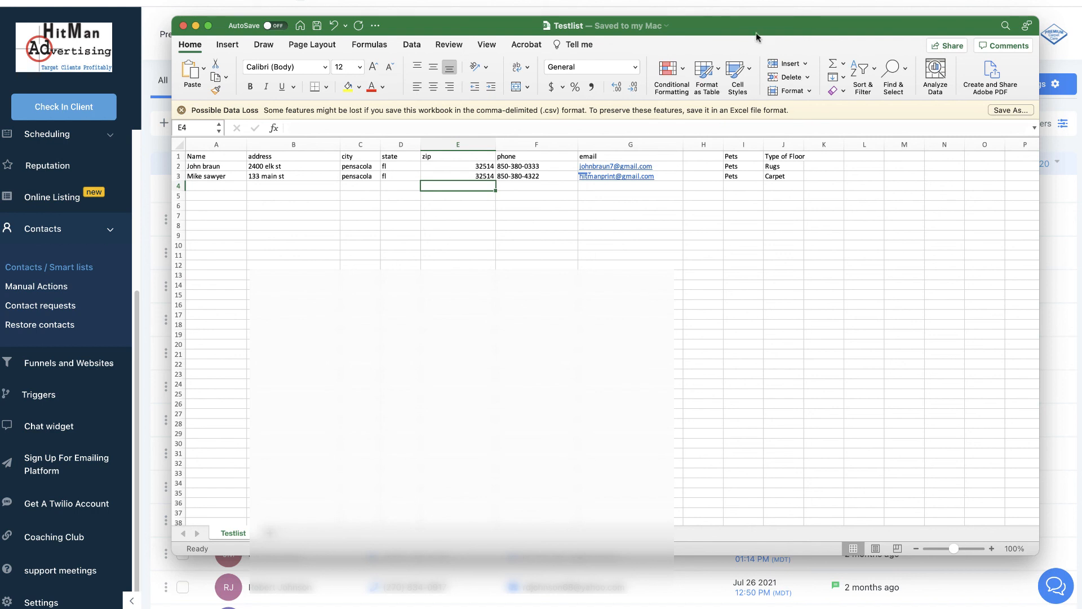
{"action": "mouse_move", "coordinate": [779, 31]}
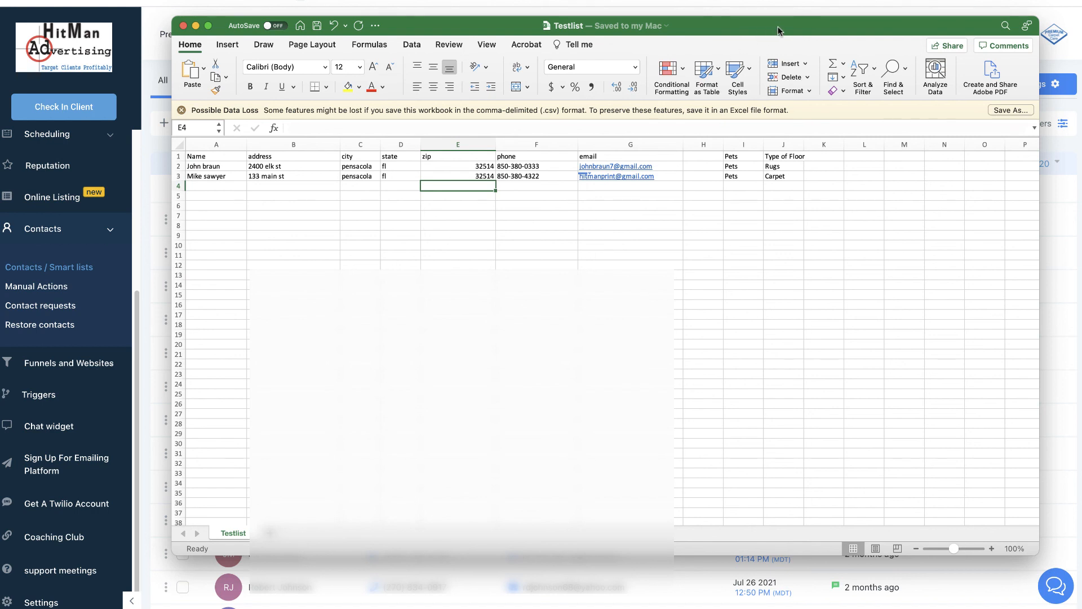